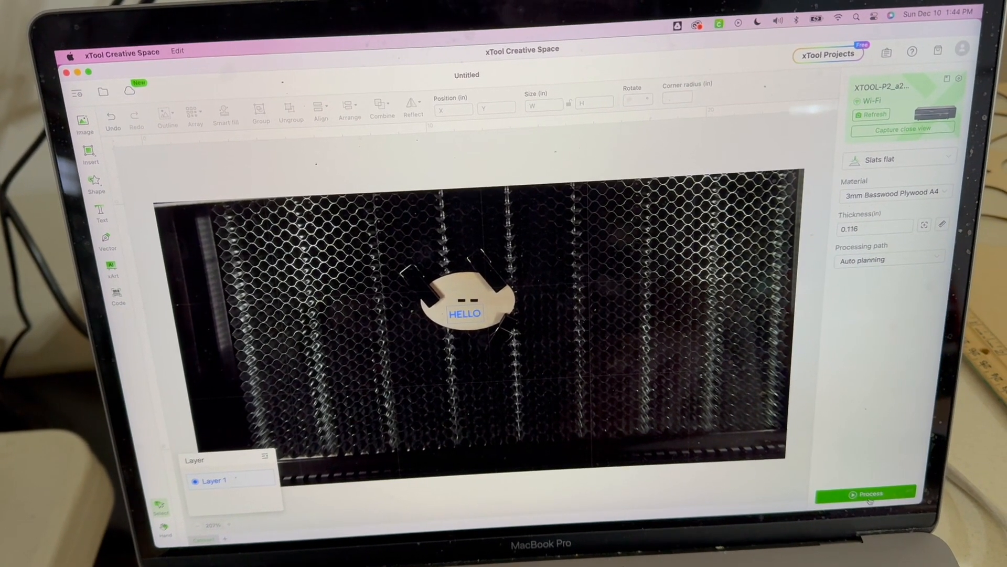
Step: Preview the HELLO engraving job and start it on the laser
{"action": "left_click", "coordinate": [869, 495]}
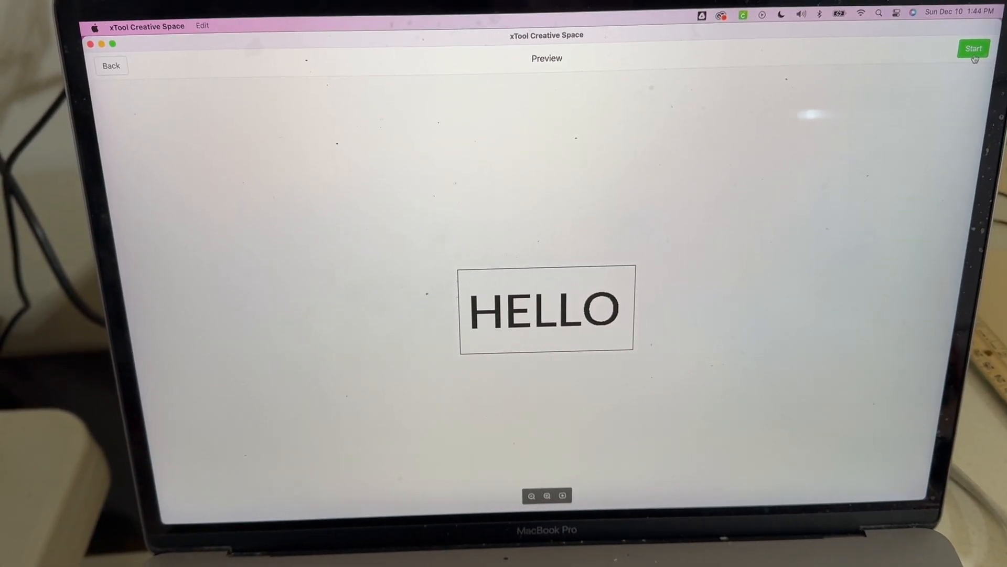
{"action": "left_click", "coordinate": [973, 48]}
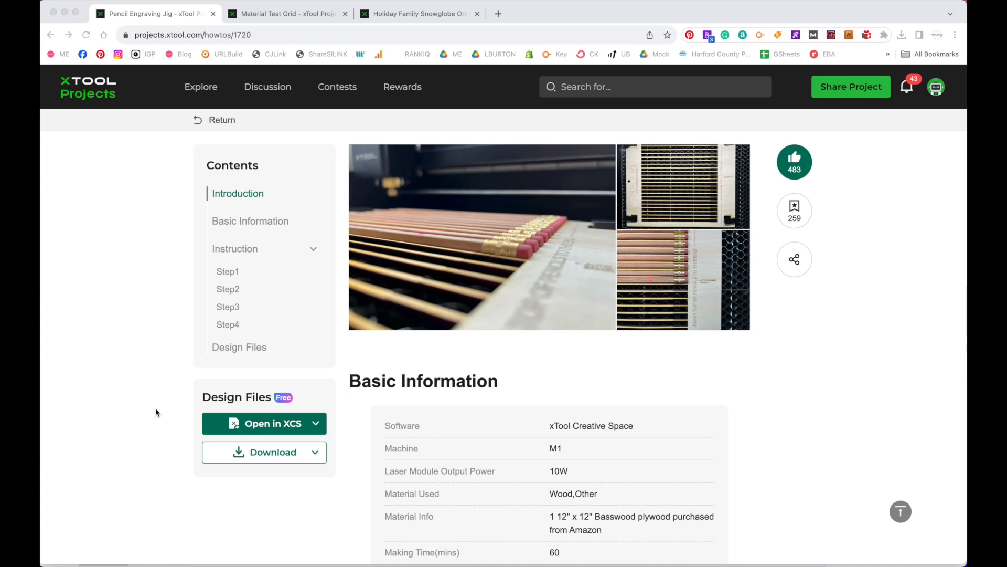
Step: Glance at the Snowglobe Ornament and Material Test Grid projects, then open the Pencil Engraving Jig in Creative Space
{"action": "left_click", "coordinate": [418, 14]}
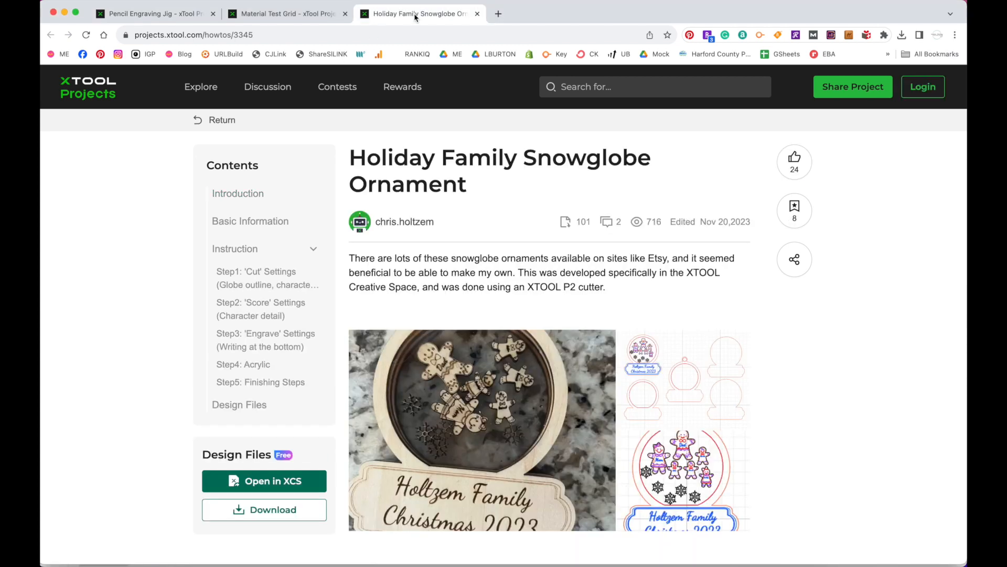
{"action": "mouse_move", "coordinate": [285, 14]}
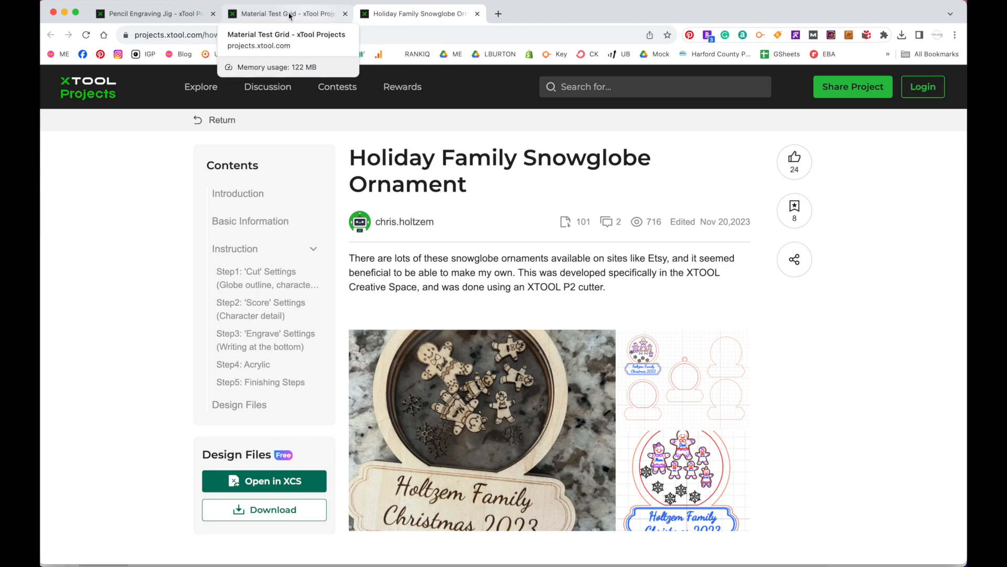
{"action": "left_click", "coordinate": [285, 14]}
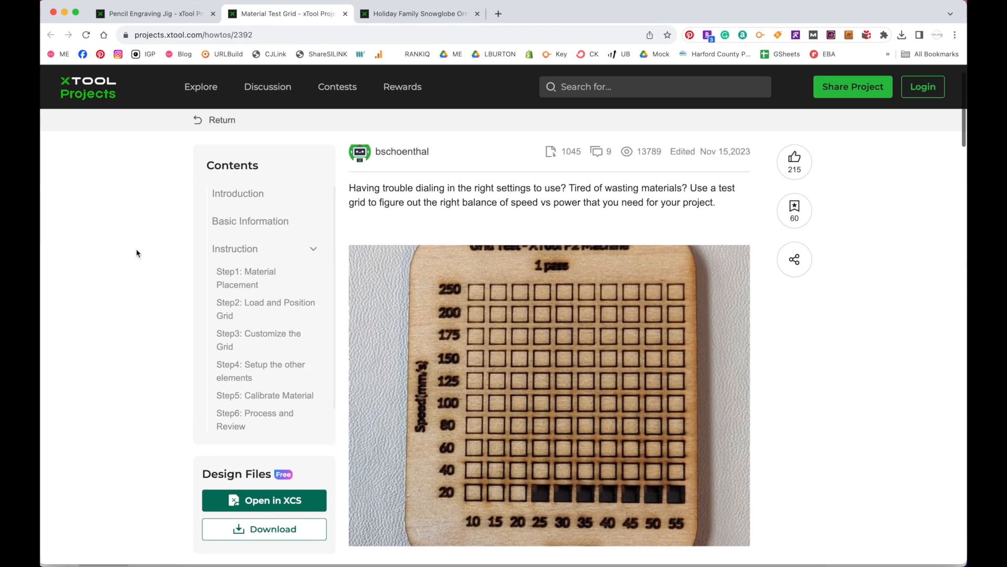
{"action": "left_click", "coordinate": [154, 14]}
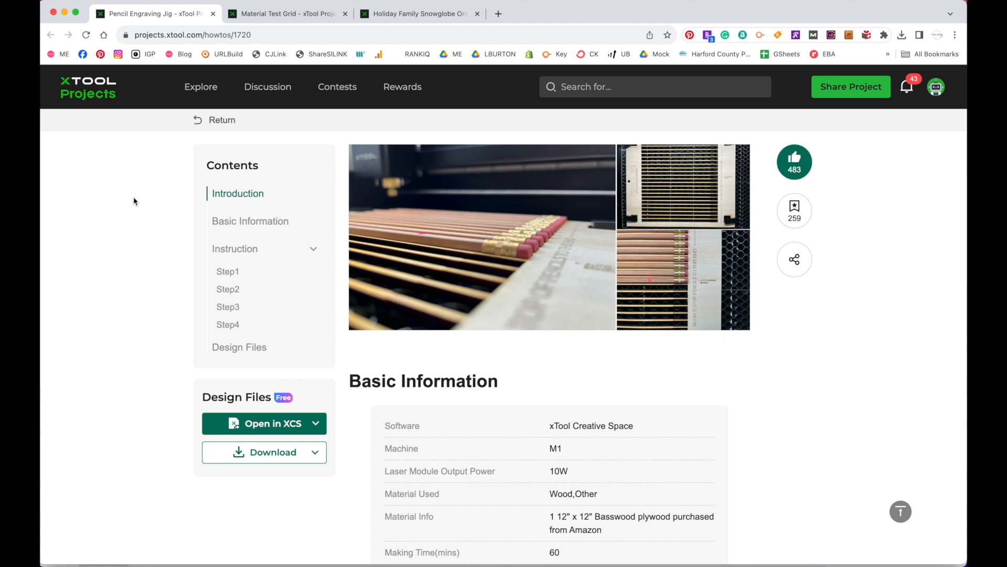
{"action": "mouse_move", "coordinate": [109, 227]}
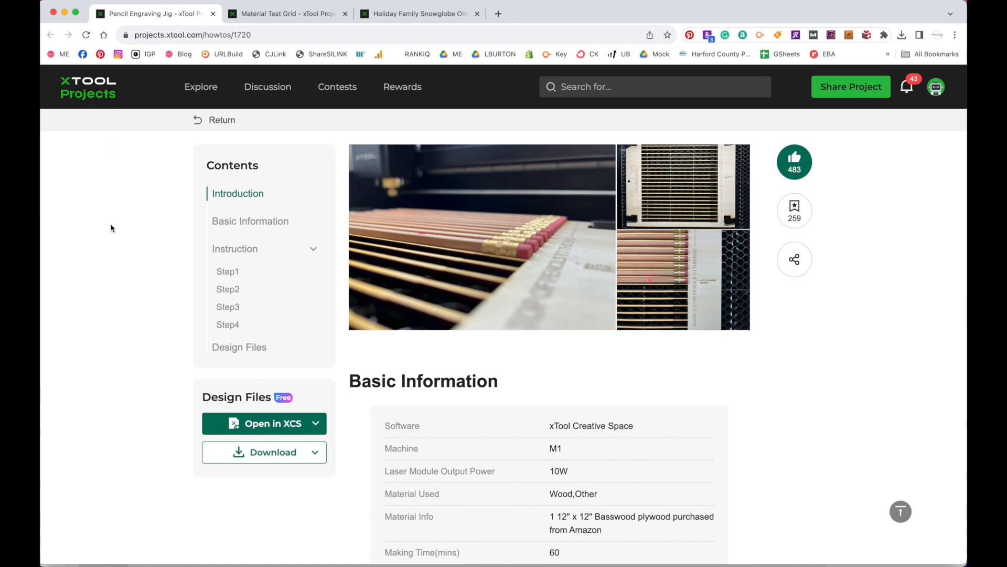
{"action": "mouse_move", "coordinate": [569, 563]}
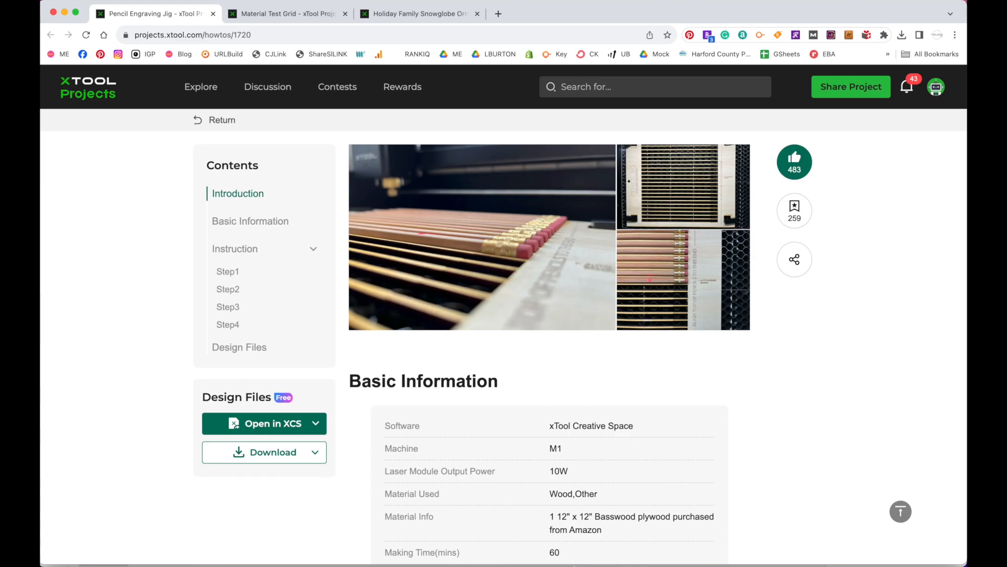
{"action": "left_click", "coordinate": [264, 422]}
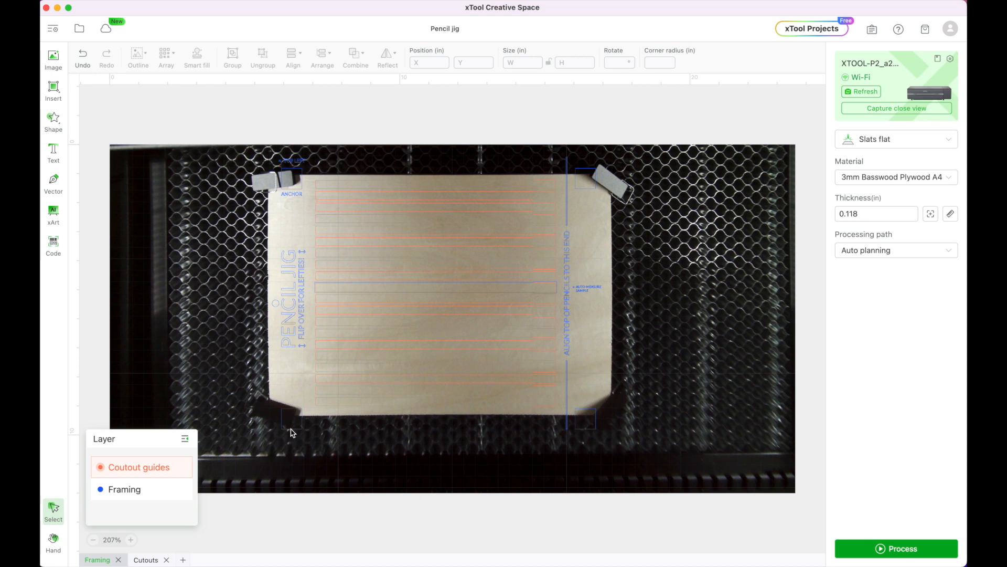
Step: Select all objects on the Framing layer and view their Score settings
{"action": "left_click", "coordinate": [125, 489]}
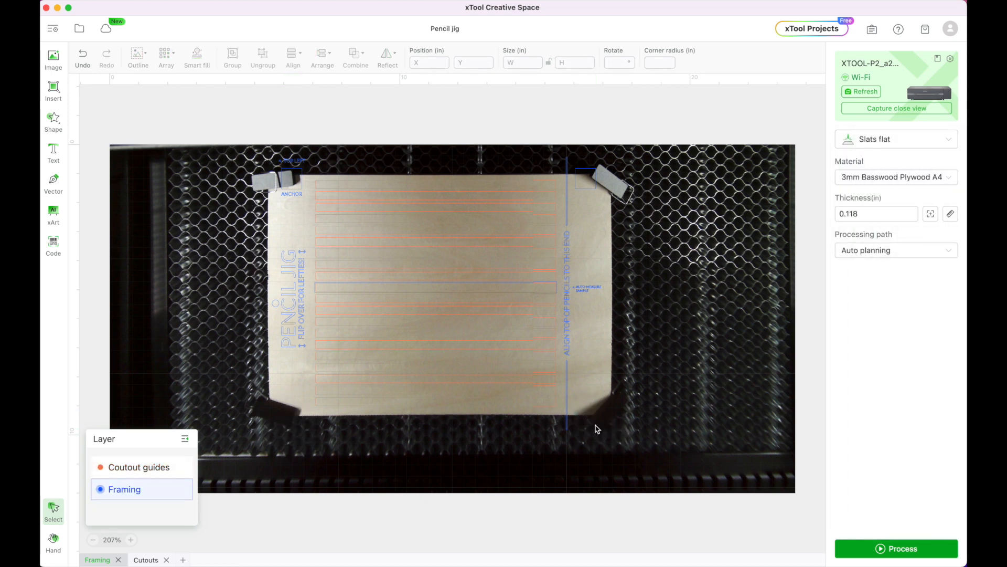
{"action": "left_click", "coordinate": [585, 187]}
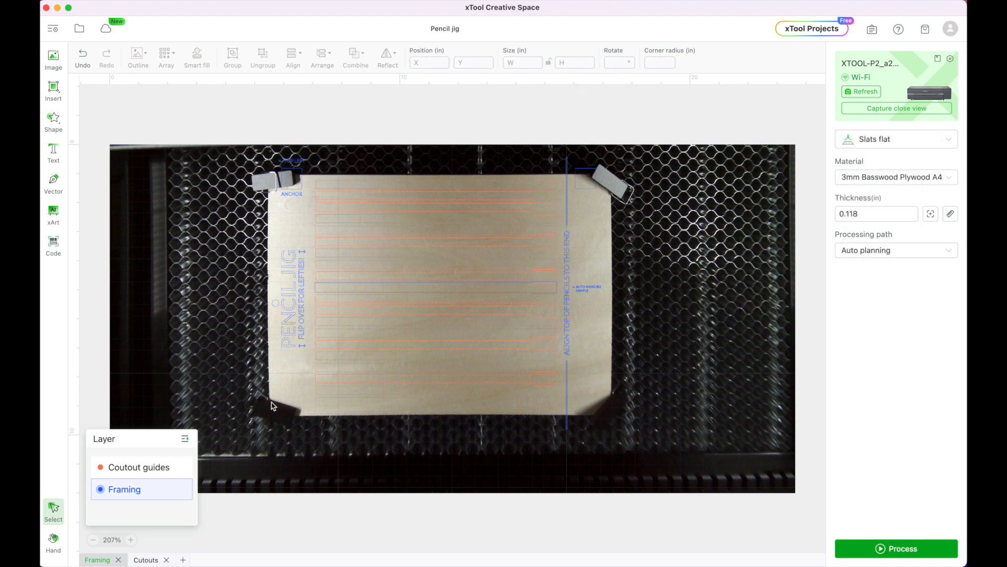
{"action": "mouse_move", "coordinate": [256, 250]}
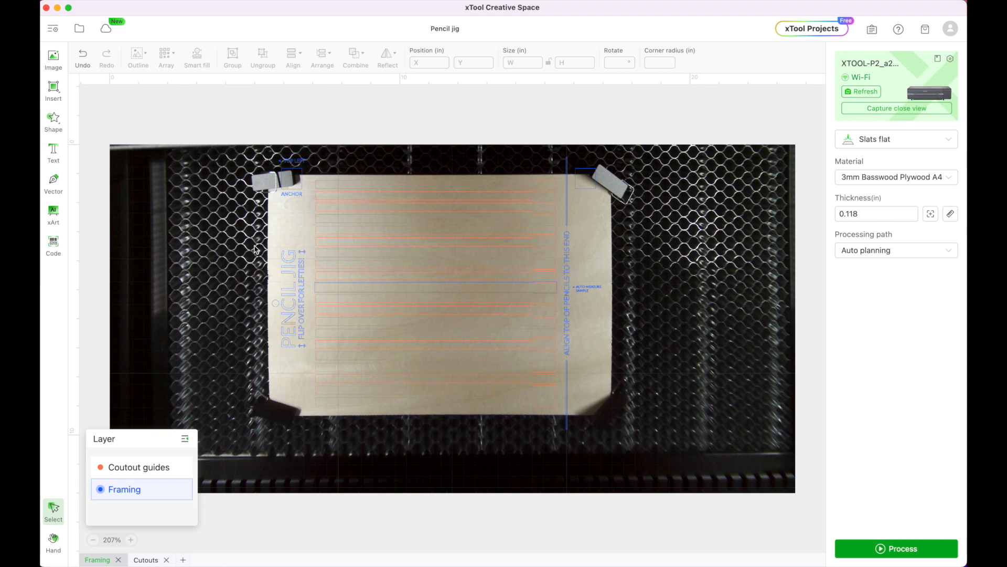
{"action": "mouse_move", "coordinate": [136, 501]}
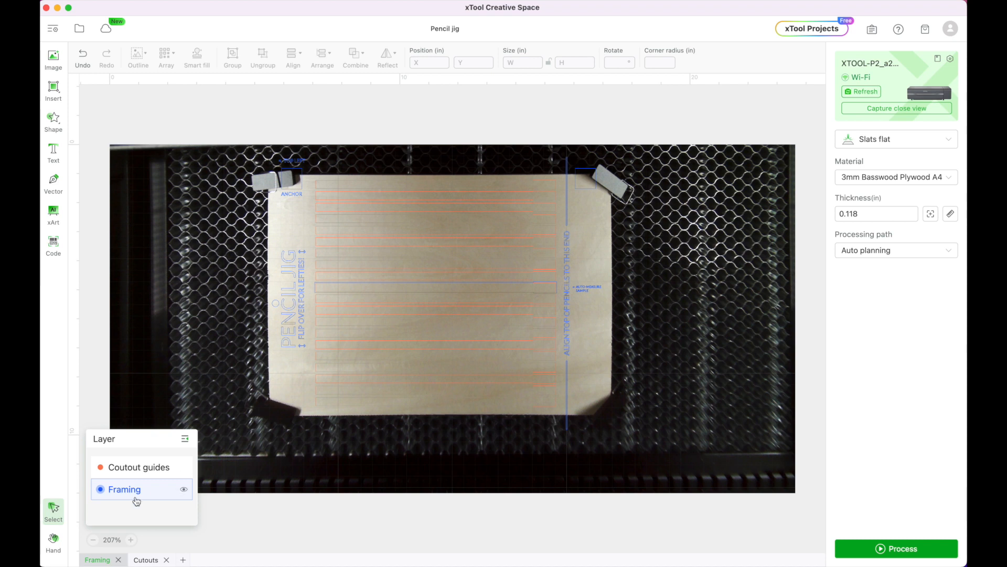
{"action": "left_click", "coordinate": [123, 489]}
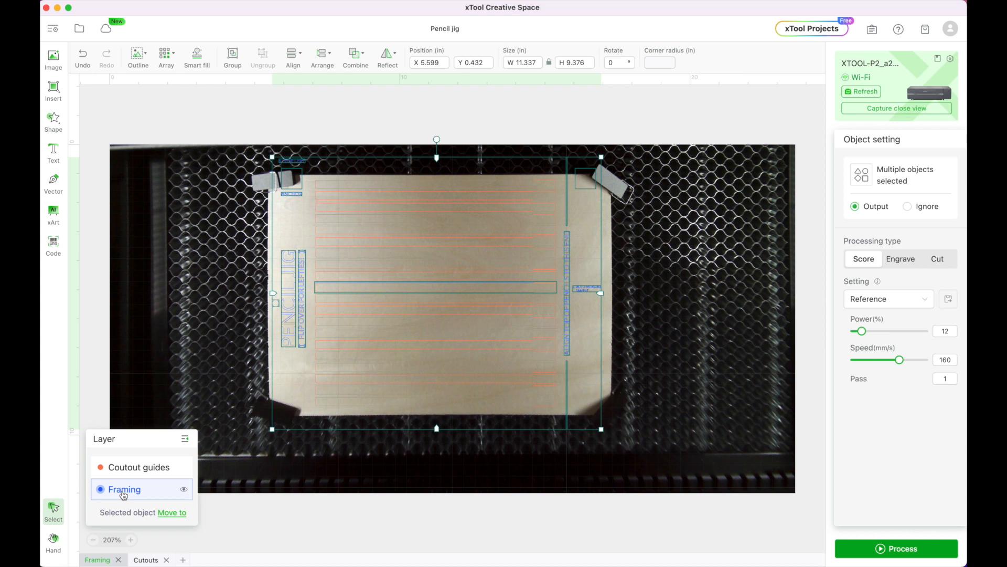
{"action": "mouse_move", "coordinate": [353, 362]}
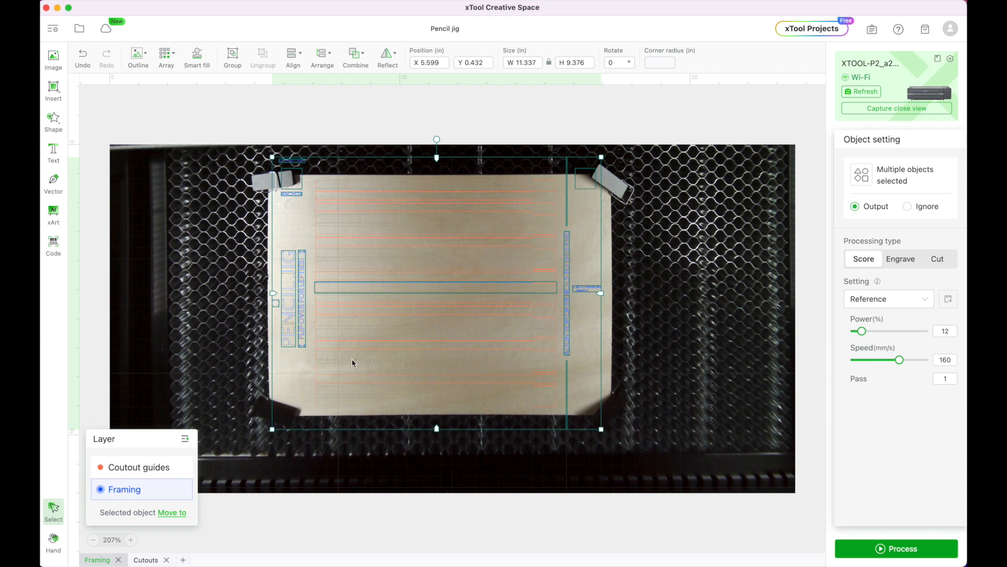
{"action": "mouse_move", "coordinate": [573, 245]}
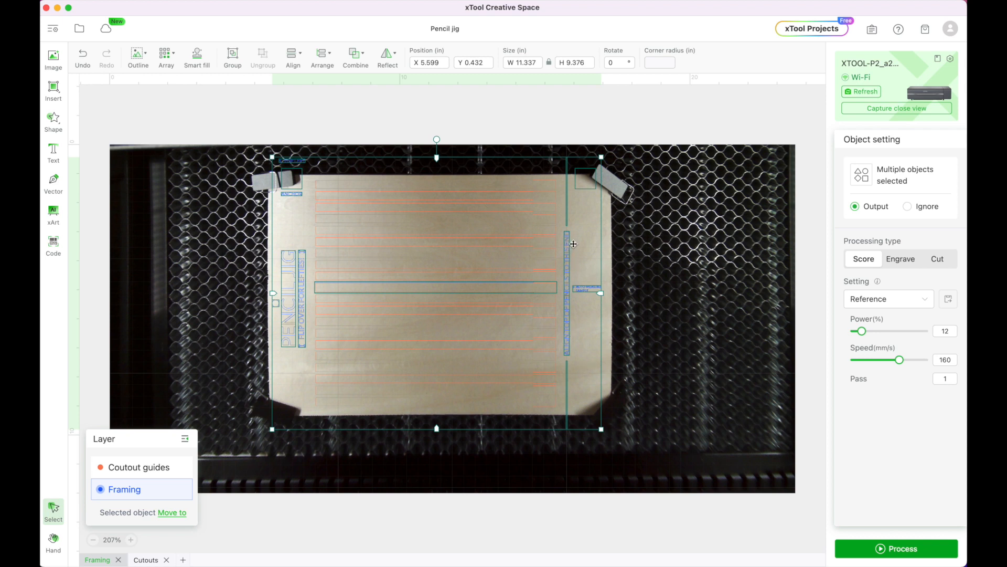
{"action": "left_click", "coordinate": [273, 305]}
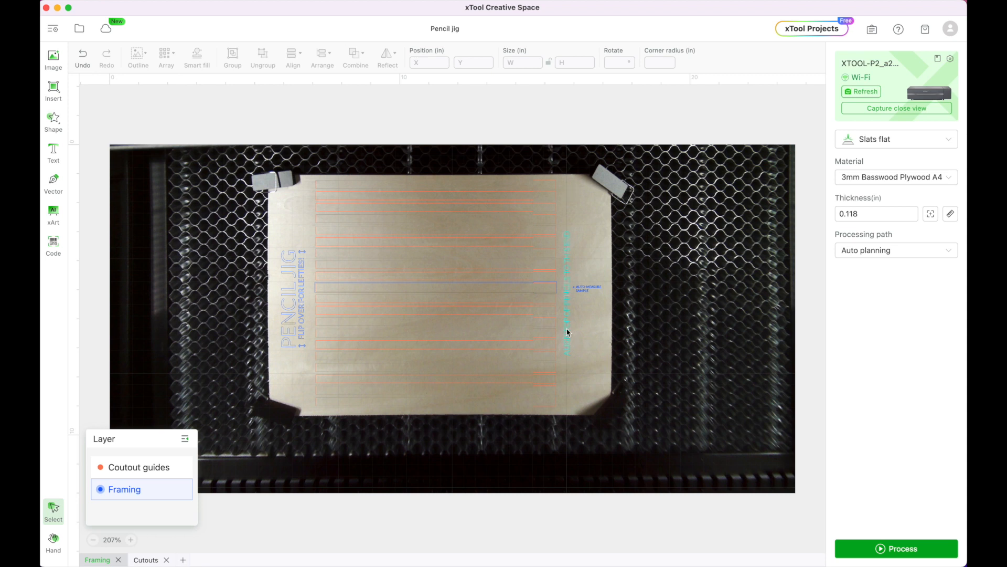
{"action": "mouse_move", "coordinate": [568, 354]}
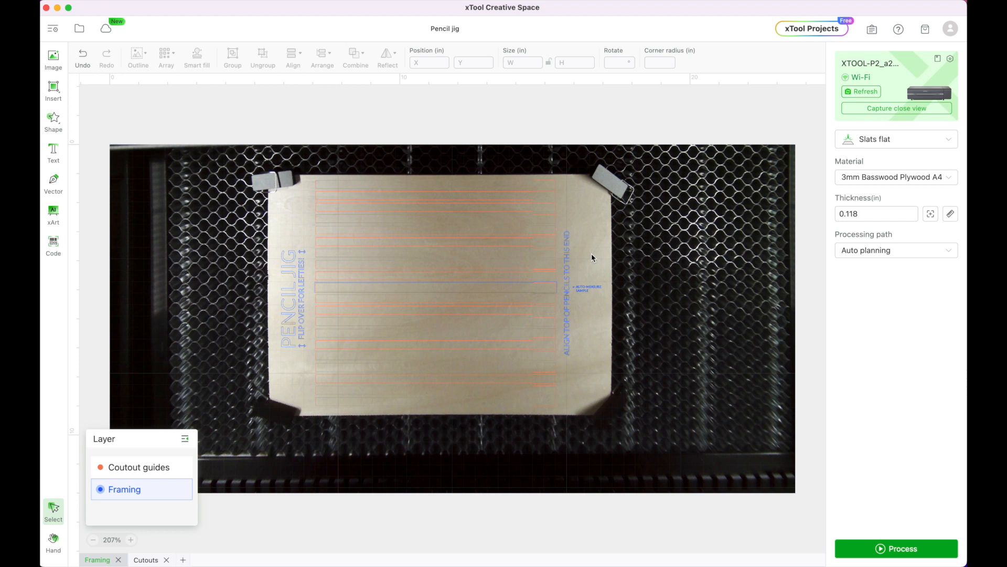
{"action": "mouse_move", "coordinate": [780, 195]}
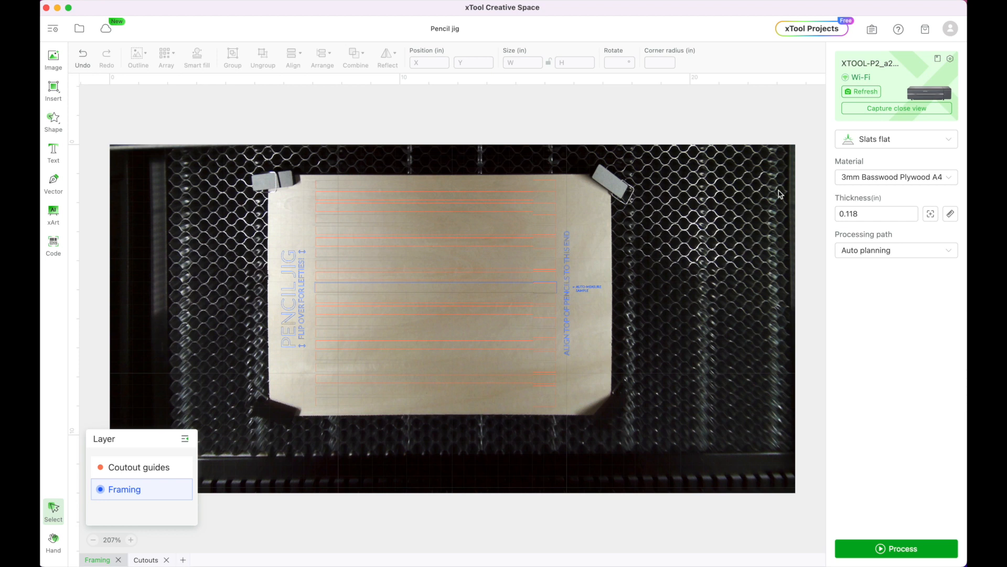
{"action": "mouse_move", "coordinate": [886, 142]}
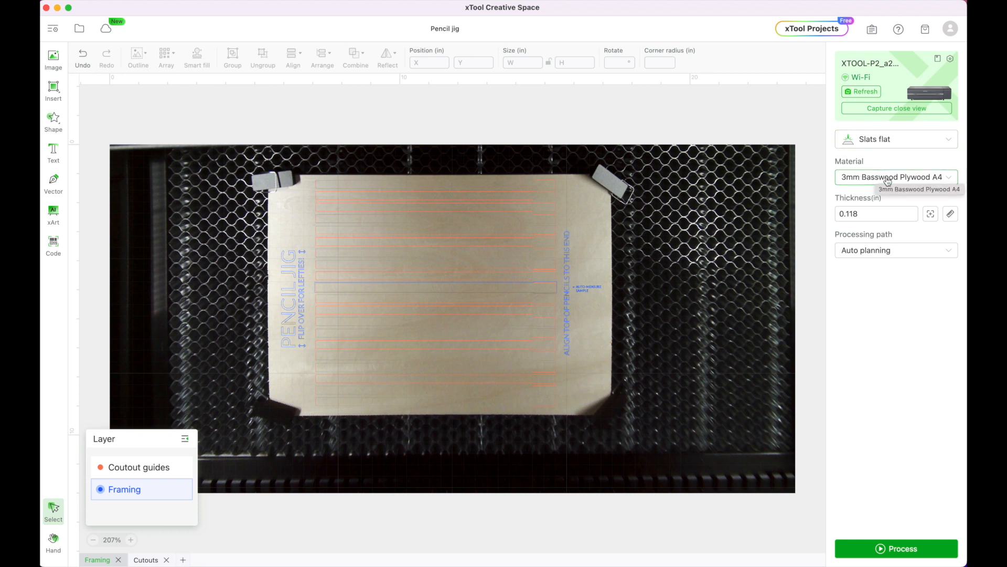
{"action": "mouse_move", "coordinate": [866, 184]}
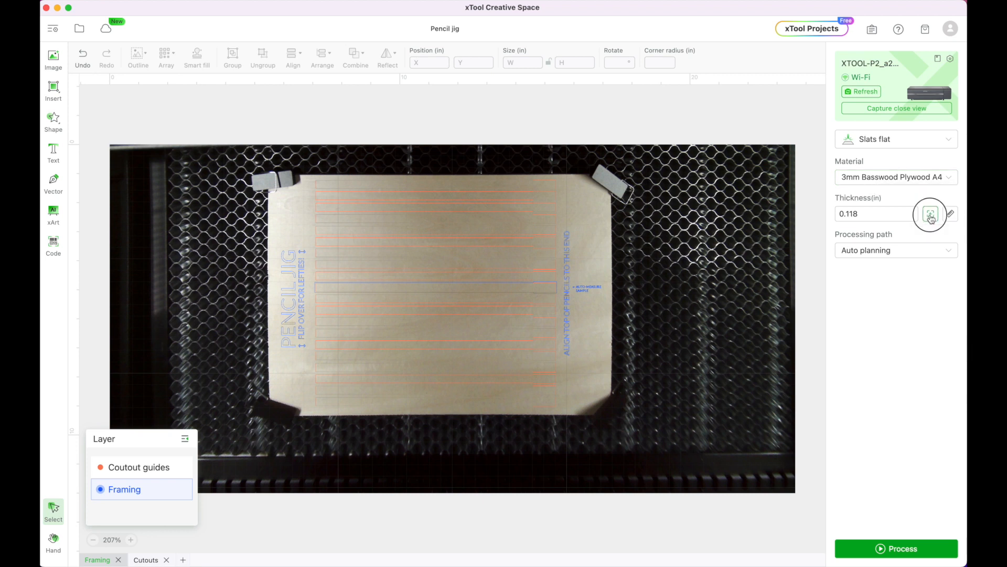
Step: Auto-measure the basswood plywood thickness, reading 0.208 in
{"action": "left_click", "coordinate": [930, 214]}
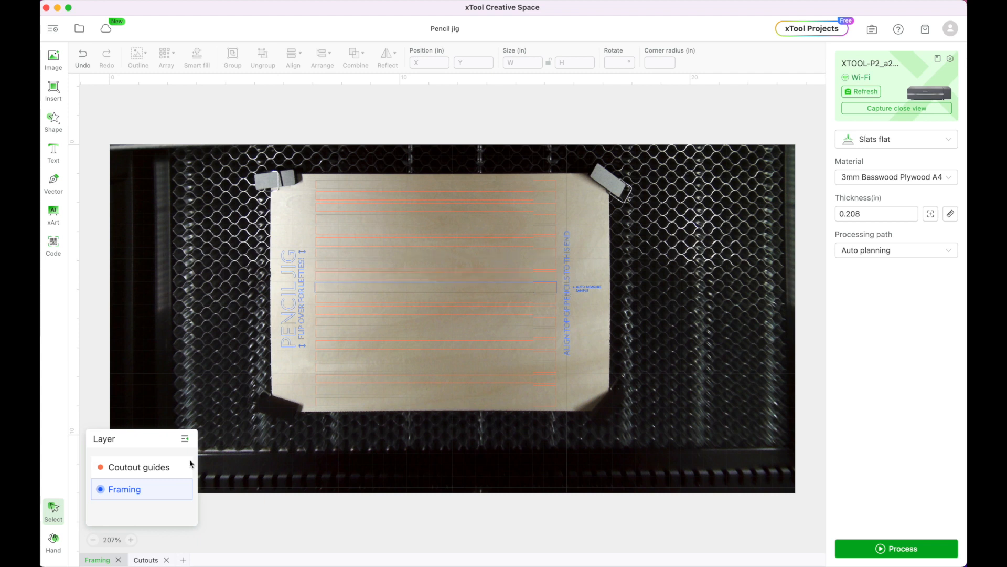
{"action": "mouse_move", "coordinate": [138, 467]}
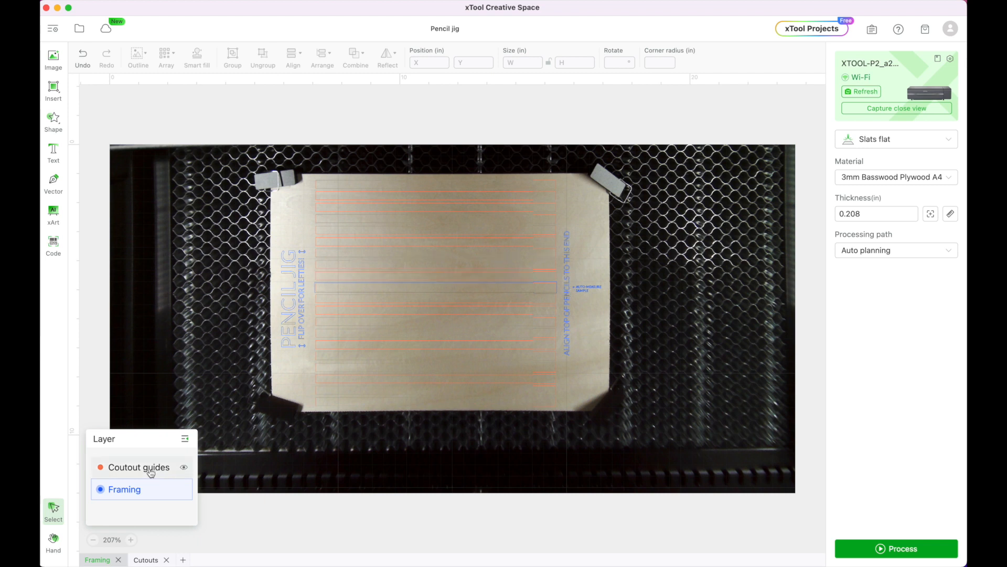
Step: Set the Coutout guides layer to Cut with the Reference setting, 100% power at 30 mm/s
{"action": "left_click", "coordinate": [139, 467]}
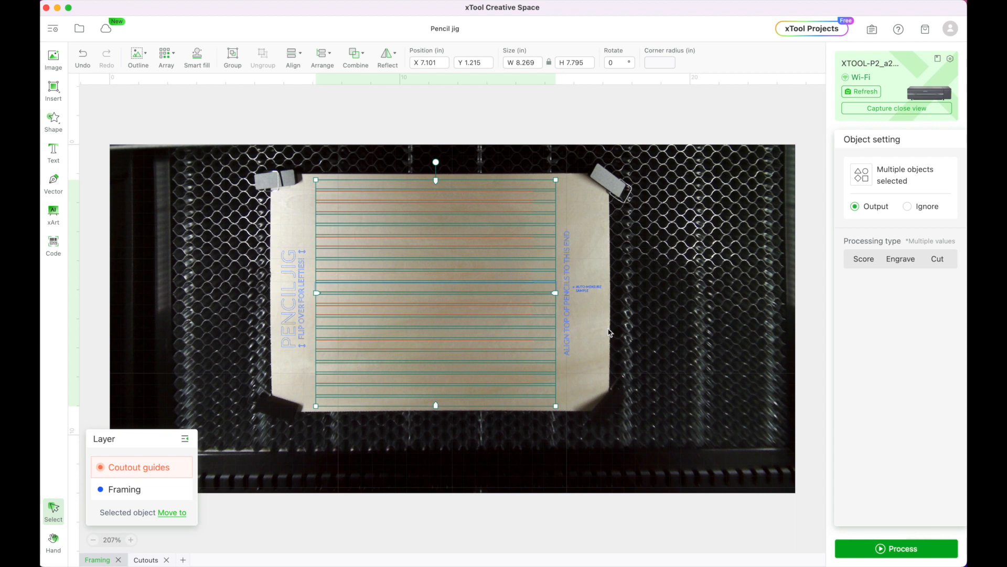
{"action": "left_click", "coordinate": [937, 258]}
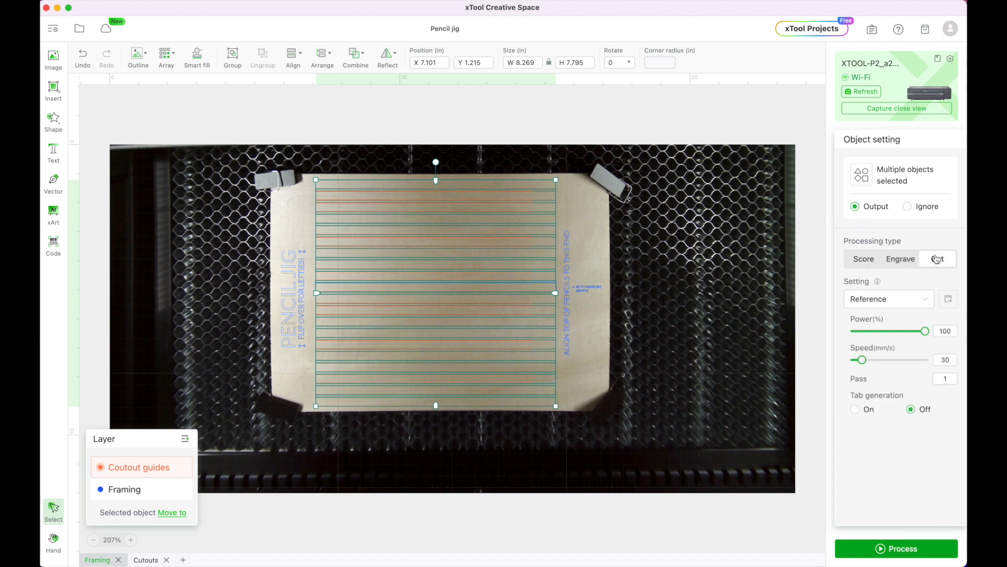
{"action": "left_click", "coordinate": [888, 298]}
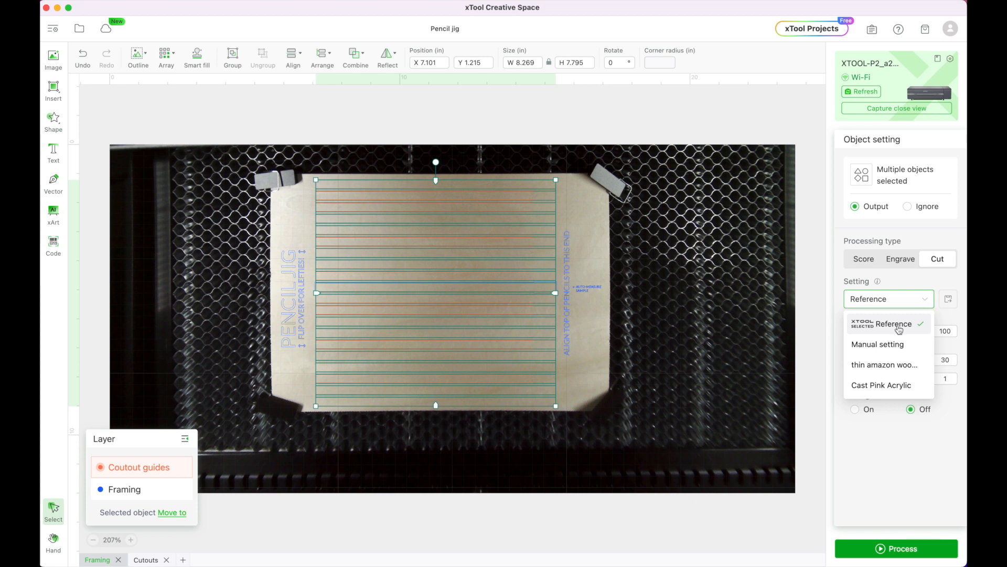
{"action": "left_click", "coordinate": [888, 324]}
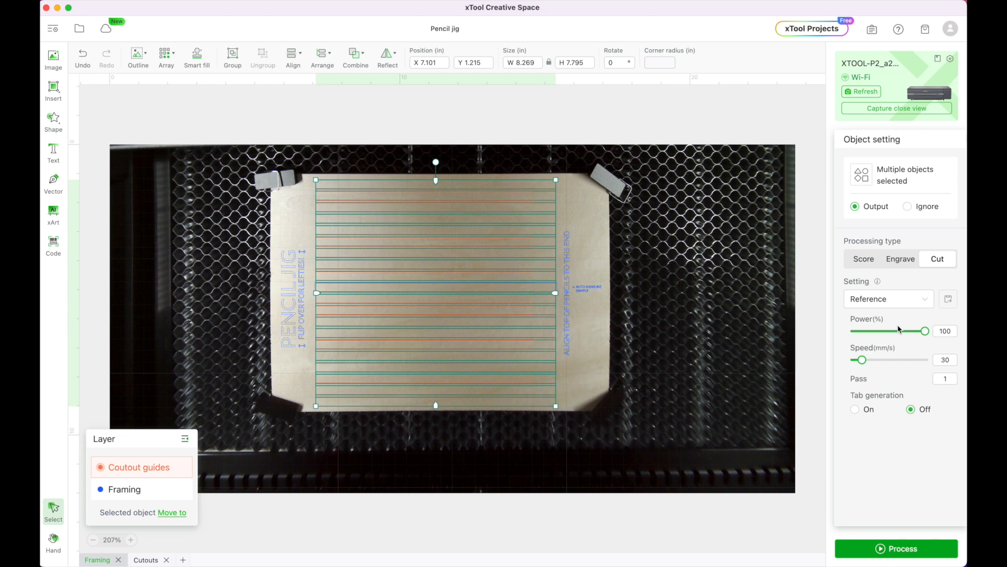
{"action": "mouse_move", "coordinate": [185, 481]}
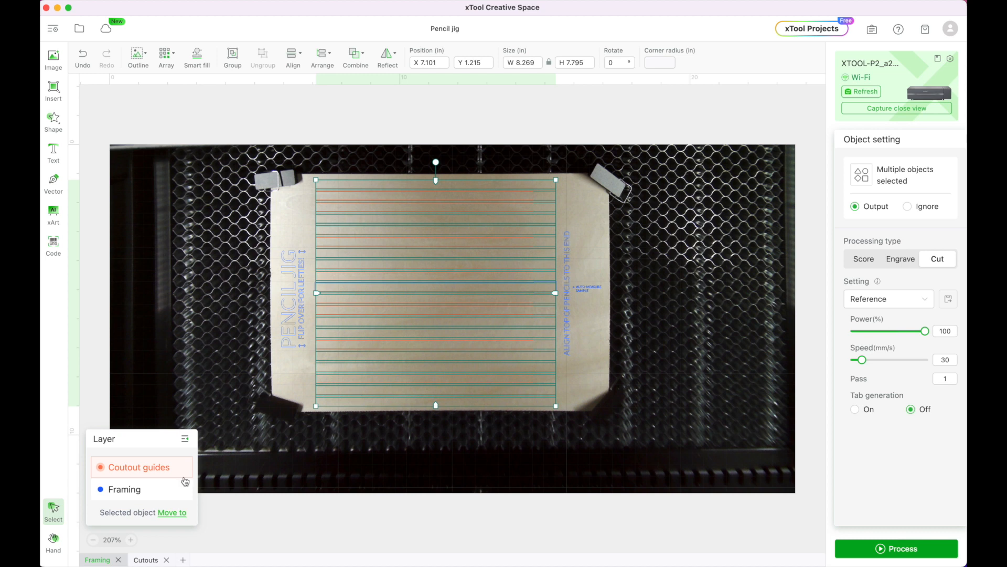
Step: Check the Framing layer objects remain set to Score, then deselect everything
{"action": "left_click", "coordinate": [124, 489]}
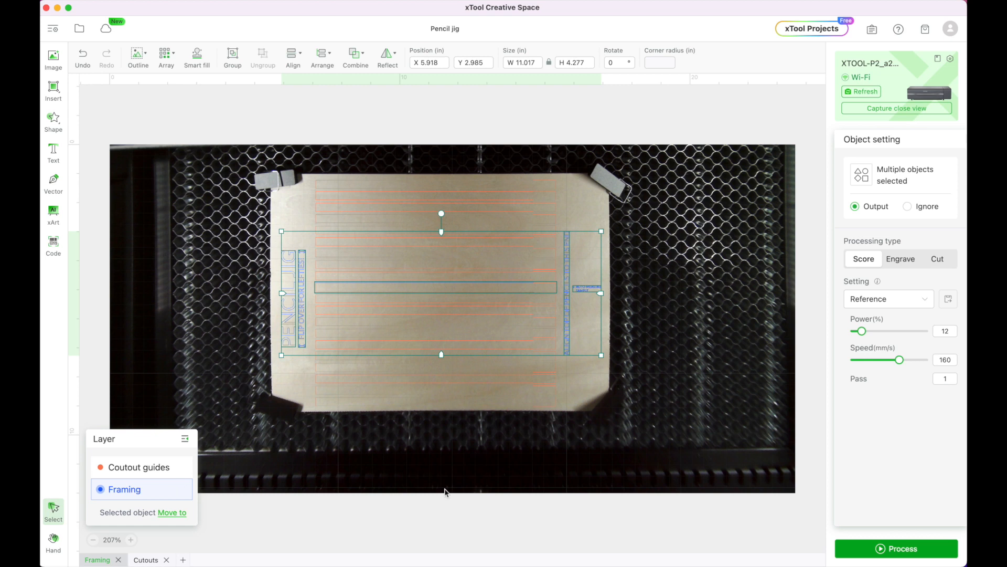
{"action": "mouse_move", "coordinate": [584, 393]}
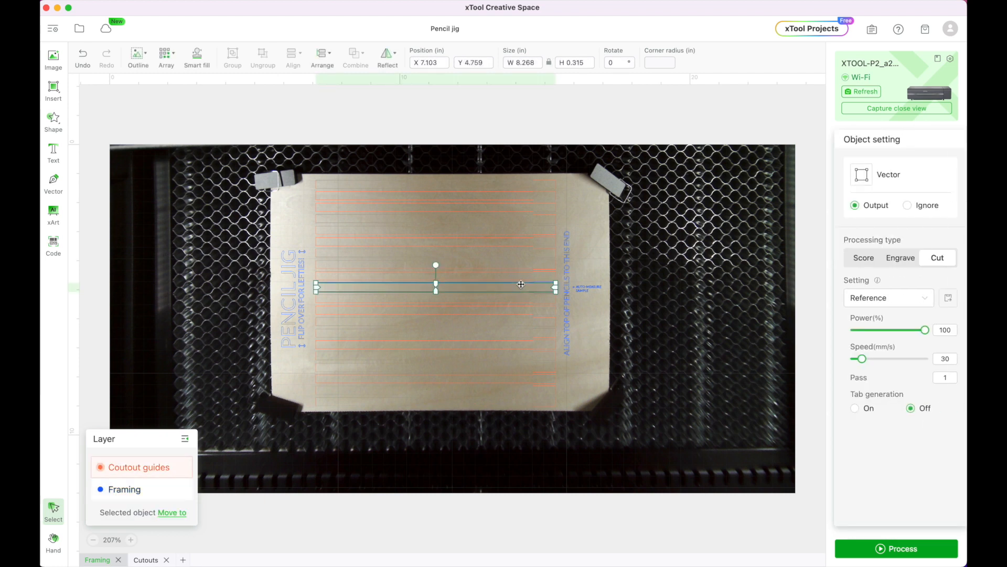
{"action": "left_click", "coordinate": [125, 489]}
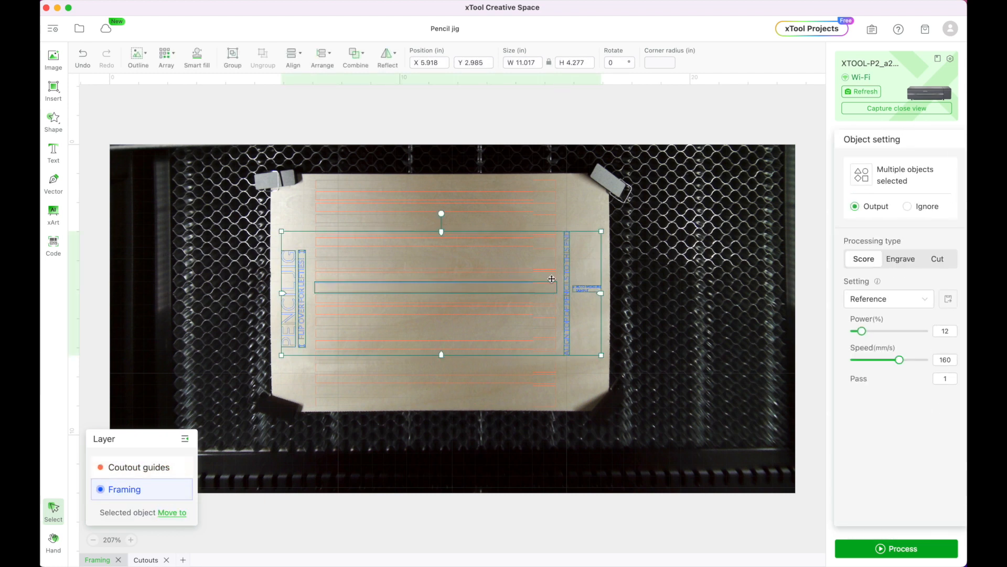
{"action": "right_click", "coordinate": [551, 278]}
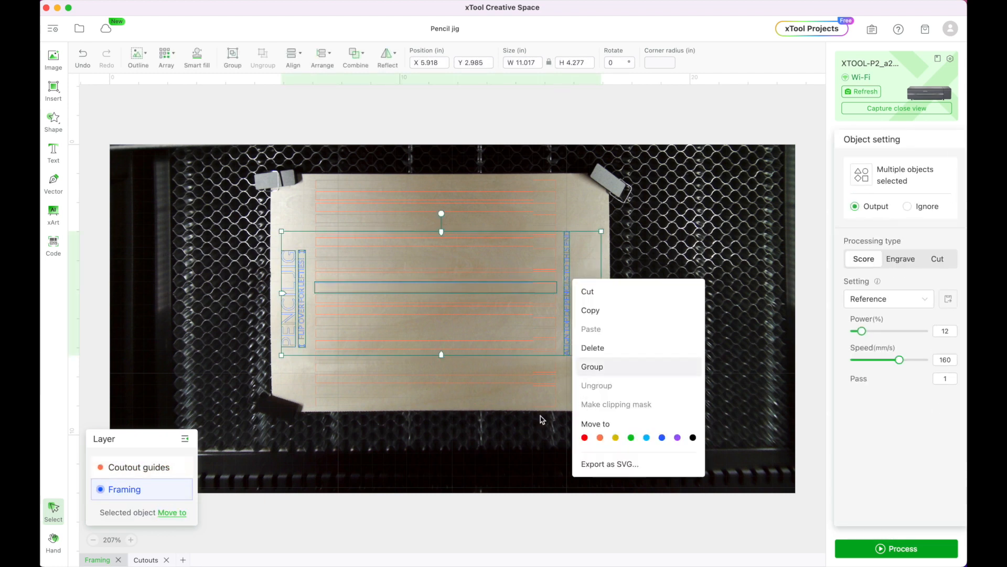
{"action": "left_click", "coordinate": [541, 418]}
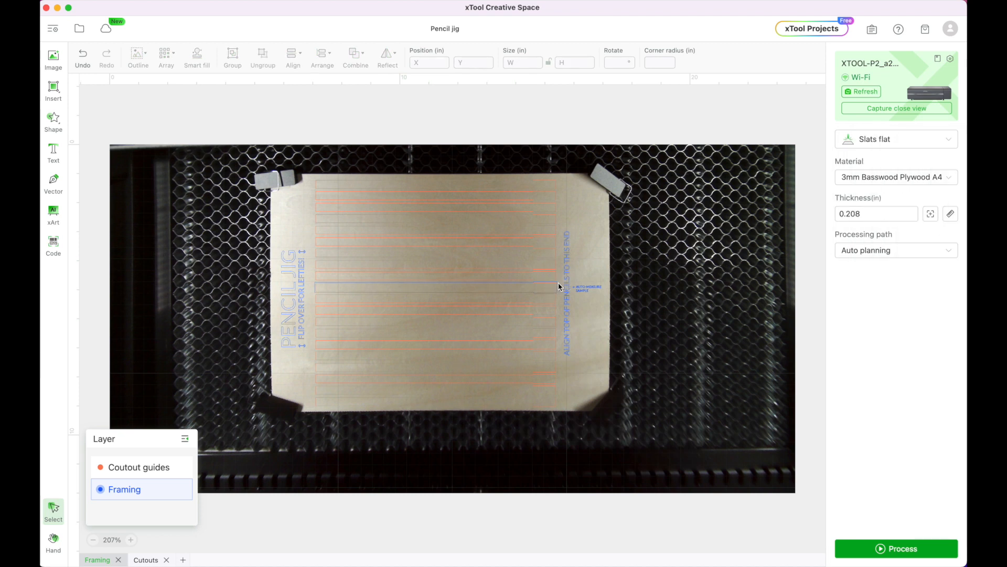
{"action": "left_click", "coordinate": [436, 281]}
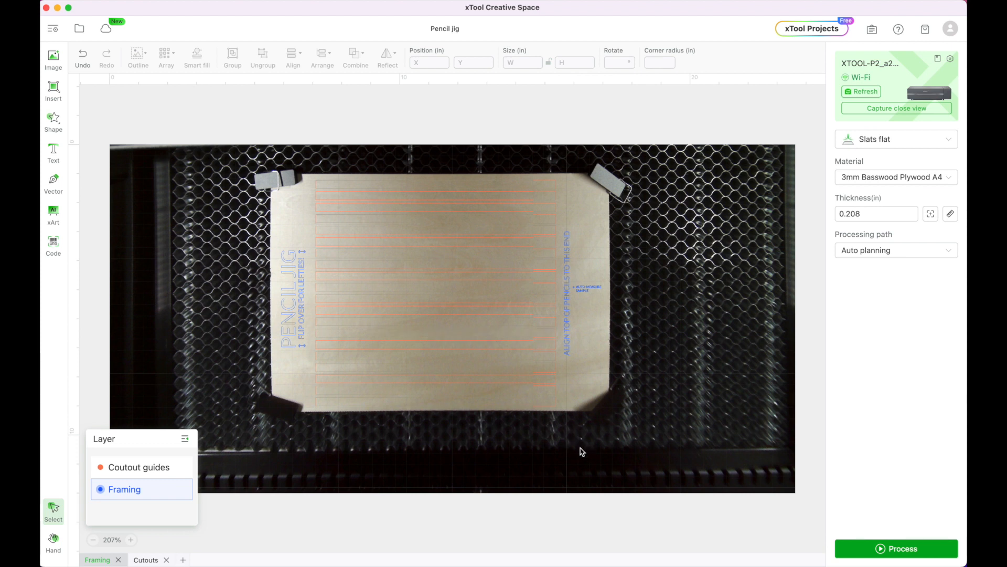
{"action": "mouse_move", "coordinate": [227, 236]}
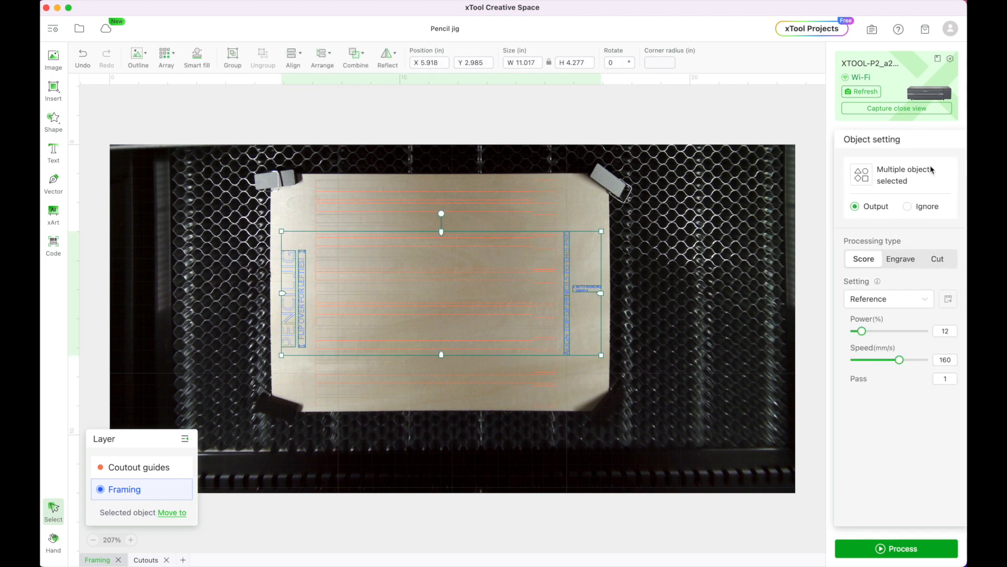
{"action": "left_click", "coordinate": [888, 298]}
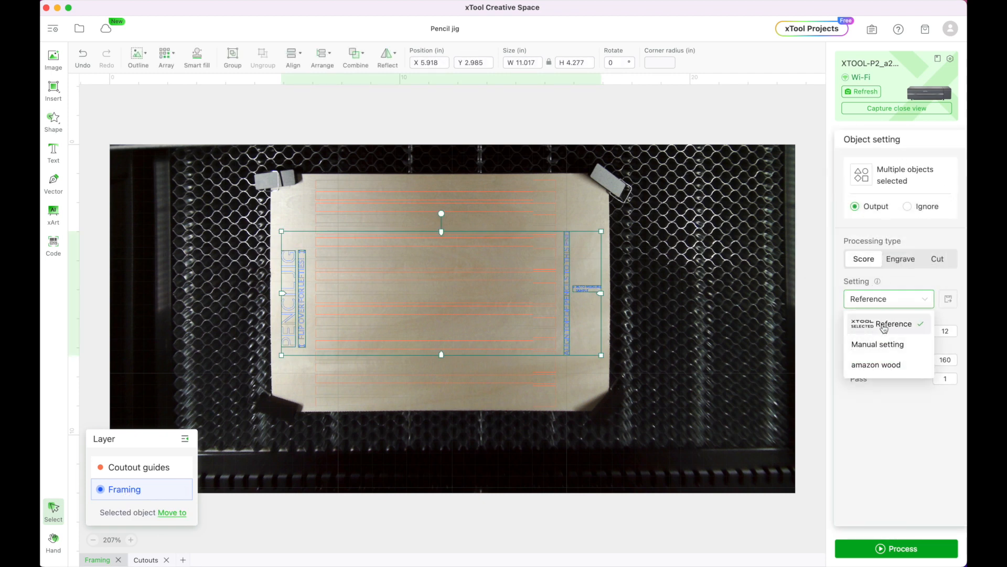
{"action": "left_click", "coordinate": [893, 324]}
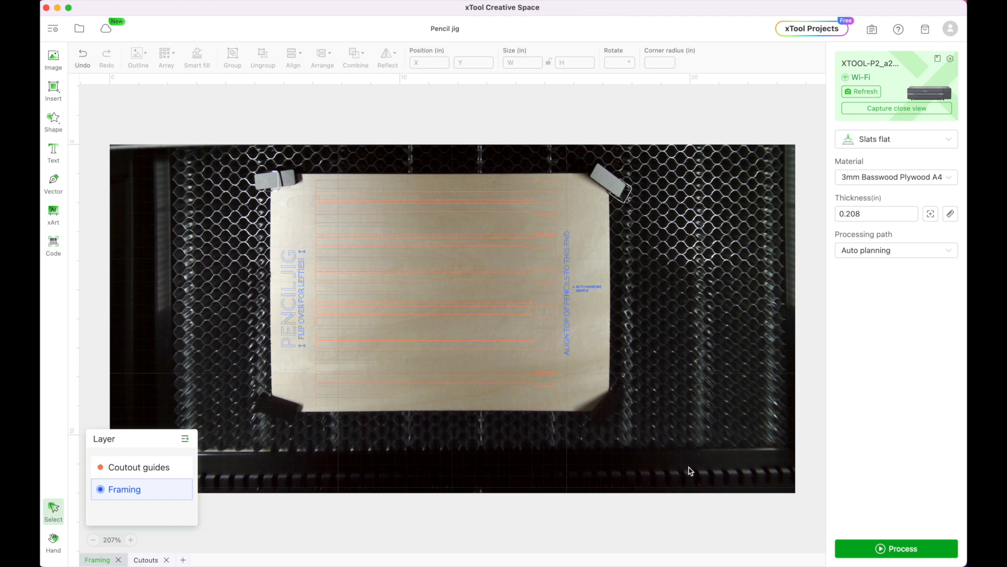
{"action": "mouse_move", "coordinate": [878, 483]}
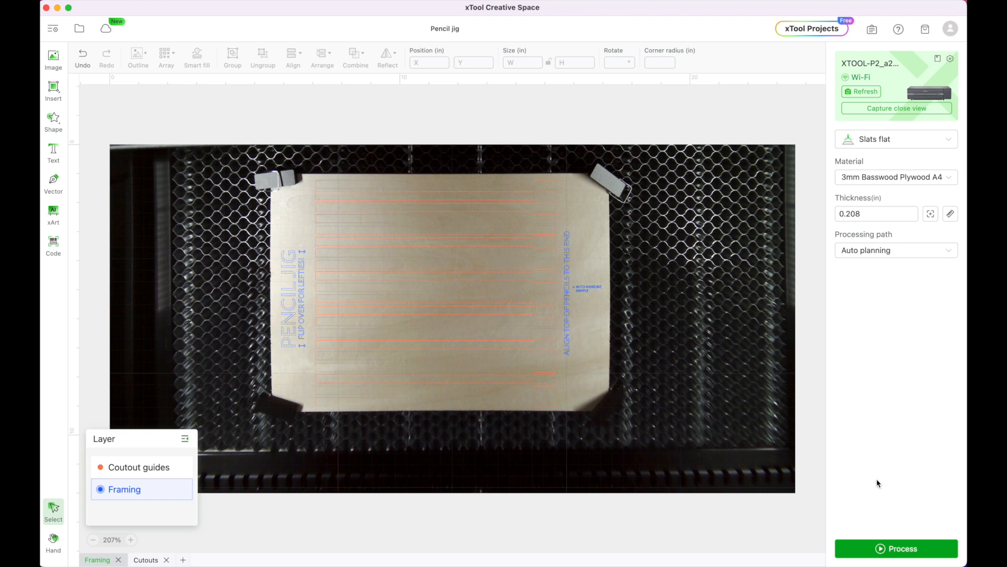
{"action": "mouse_move", "coordinate": [892, 553]}
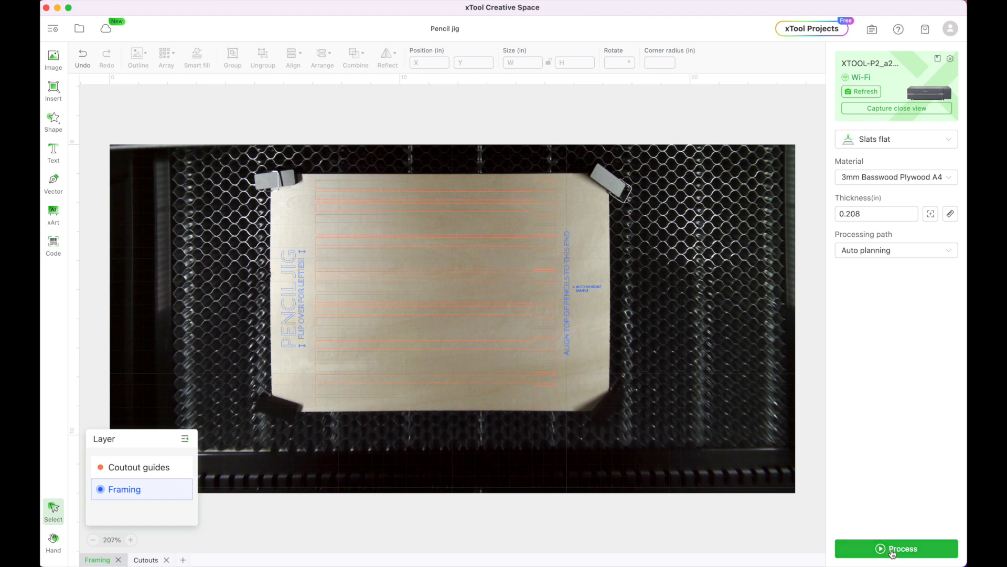
Step: Process the Pencil jig job to bring up its preview
{"action": "left_click", "coordinate": [895, 548]}
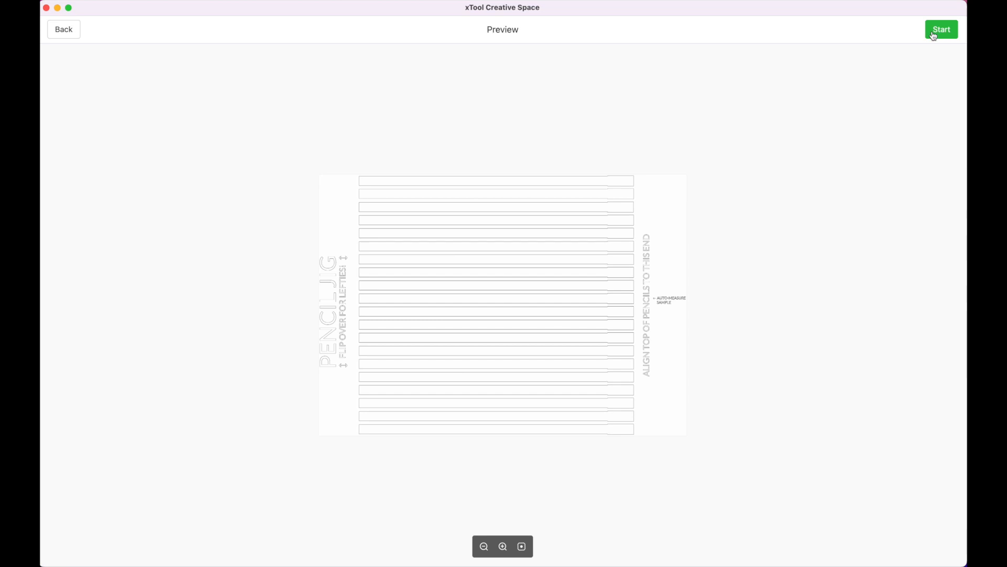
Step: Send the pencil jig job to the laser so it is ready to start
{"action": "left_click", "coordinate": [940, 29]}
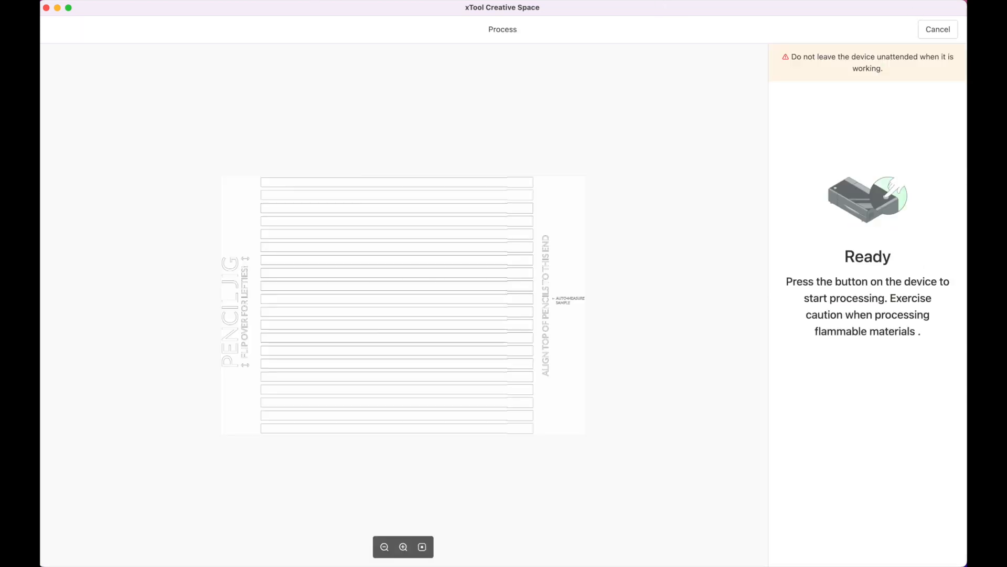
{"action": "mouse_move", "coordinate": [662, 299]}
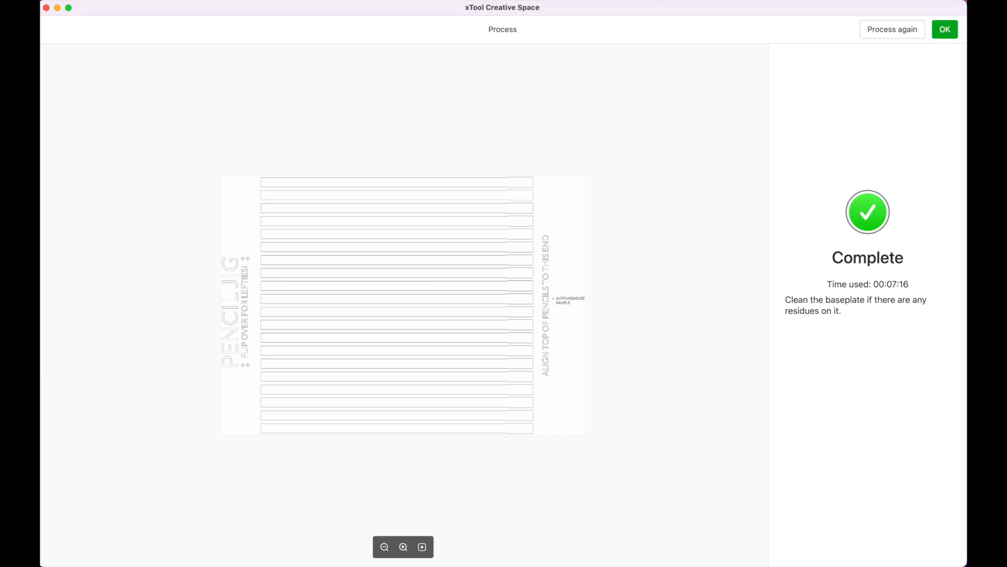
Step: Close the finished 00:07:16 job and refresh the camera to show pencils loaded in the jig
{"action": "left_click", "coordinate": [943, 30]}
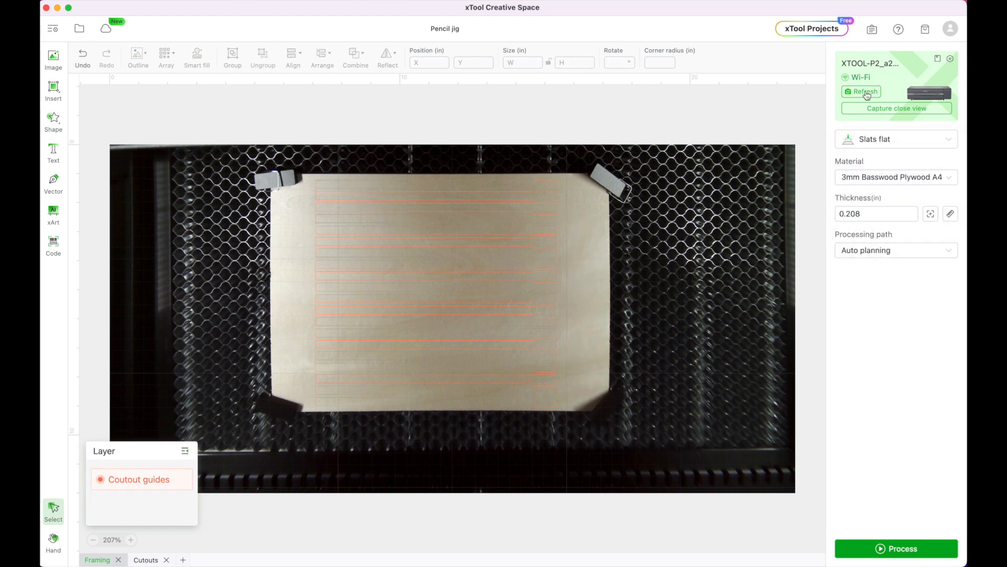
{"action": "mouse_move", "coordinate": [758, 207]}
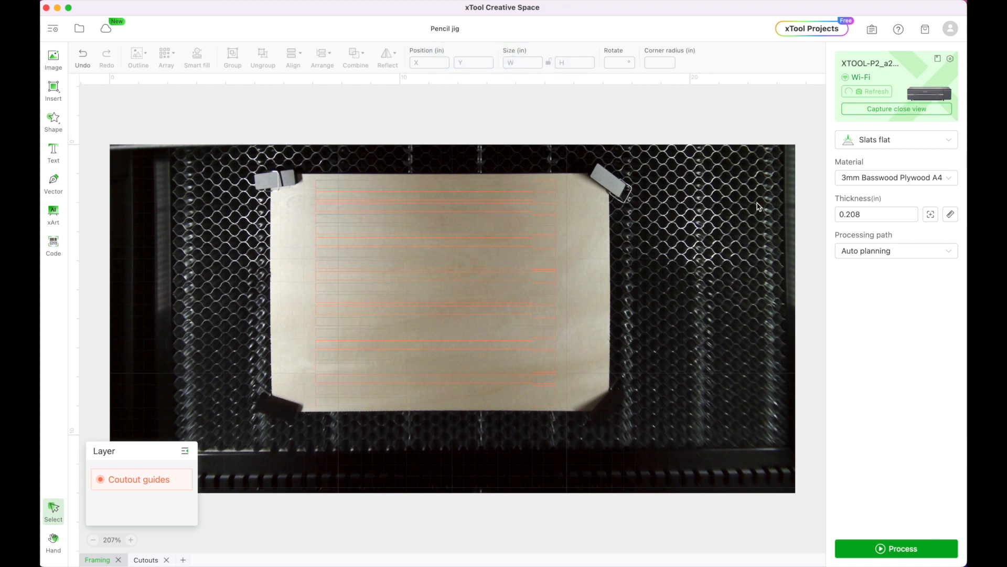
{"action": "left_click", "coordinate": [867, 92]}
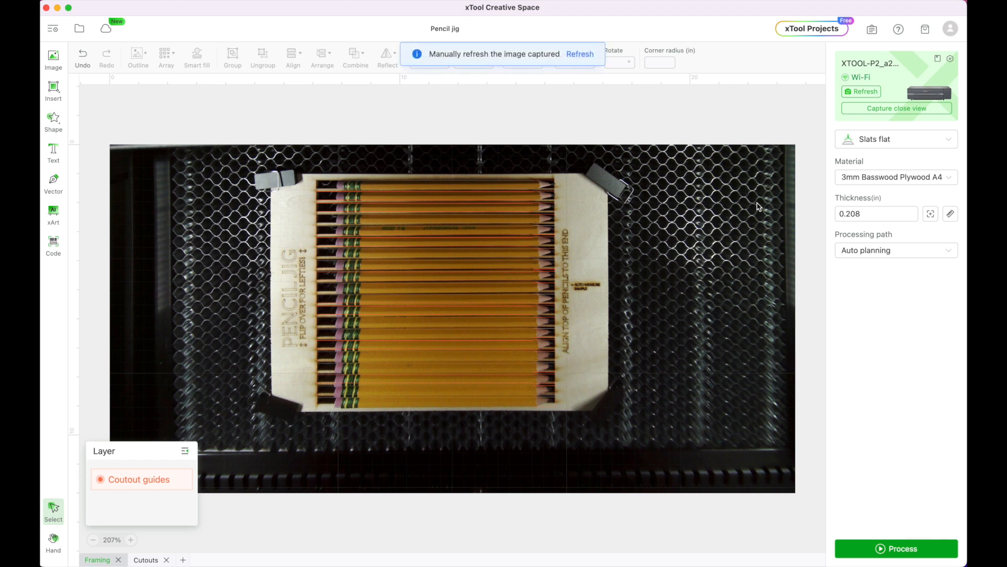
{"action": "mouse_move", "coordinate": [899, 113]}
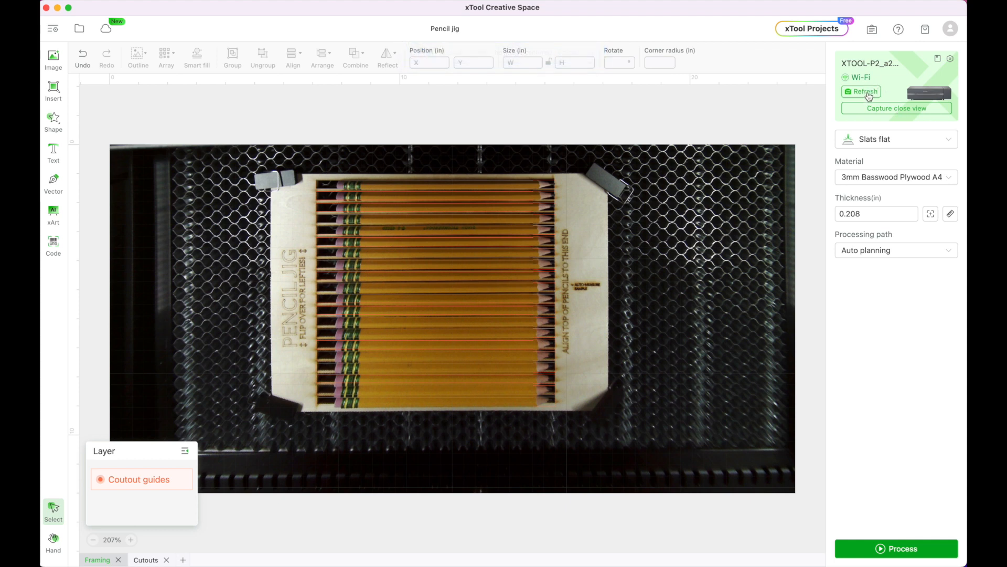
{"action": "left_click", "coordinate": [862, 91]}
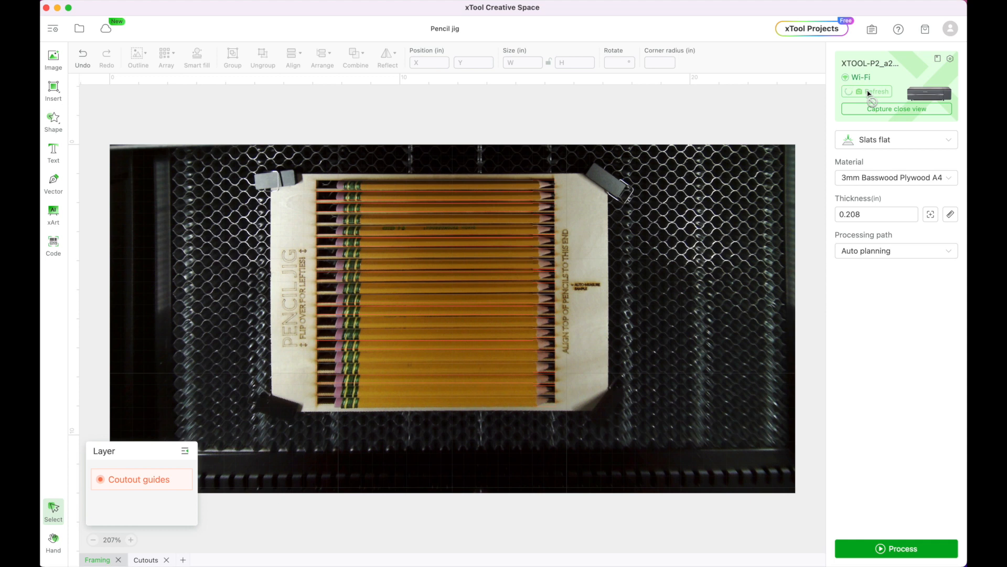
Step: Add a 'Mrs. Brenner' text object above the pencils, set to engrave
{"action": "left_click", "coordinate": [867, 91]}
{"action": "type", "text": "Mrs. Br"}
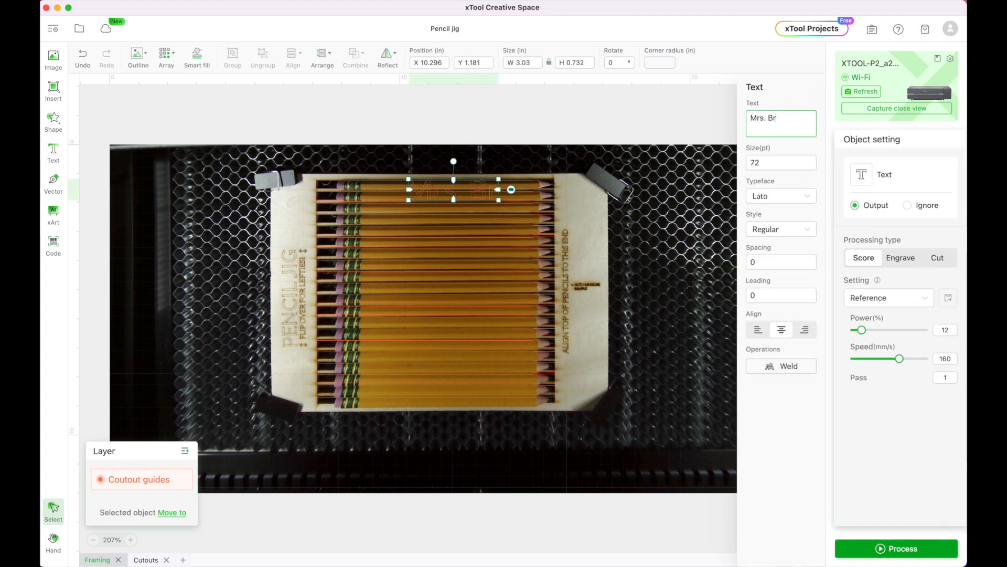
{"action": "type", "text": "enner"}
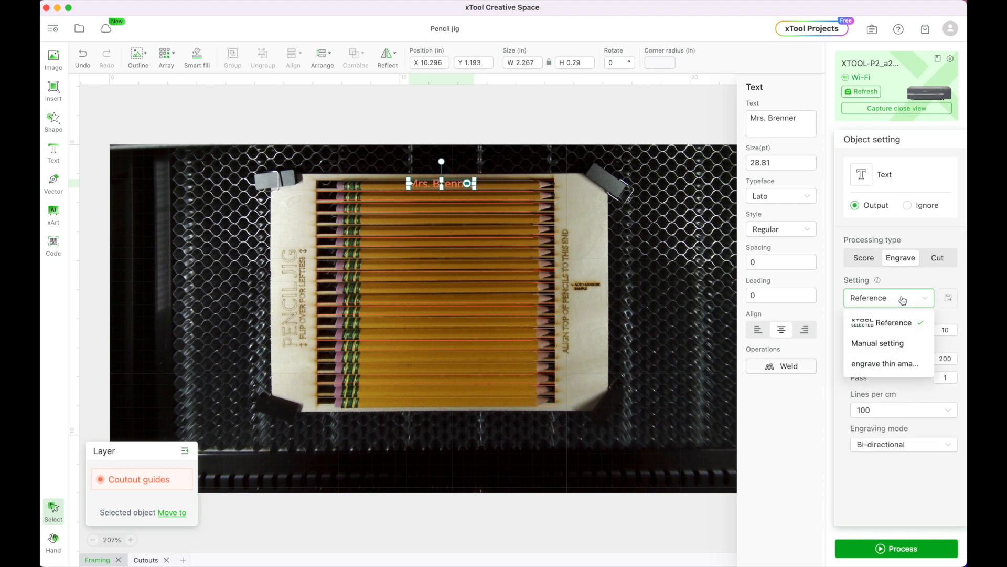
{"action": "mouse_move", "coordinate": [705, 451]}
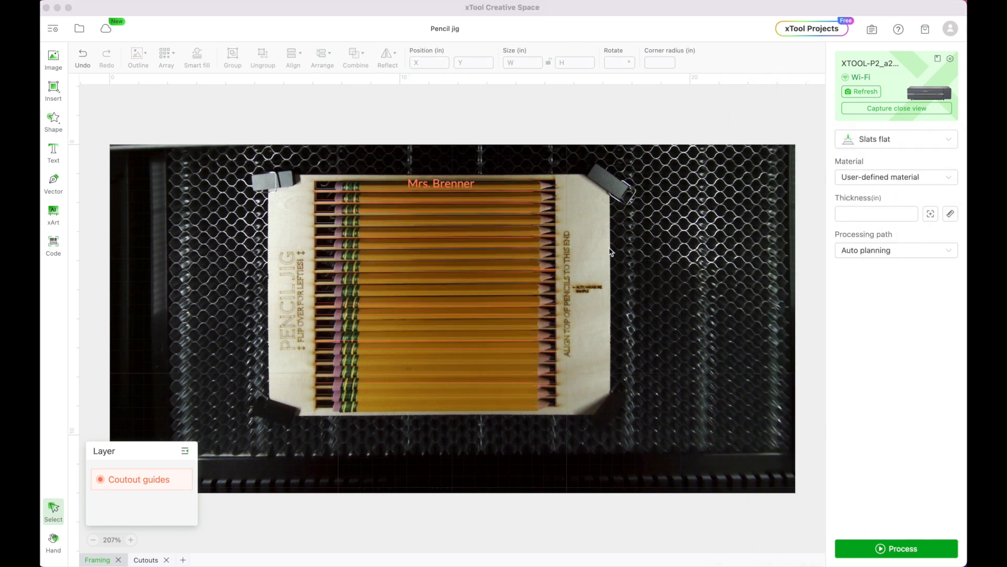
Step: Auto-measure the material thickness on the user-defined material, reading 0.32 in
{"action": "left_click", "coordinate": [895, 177]}
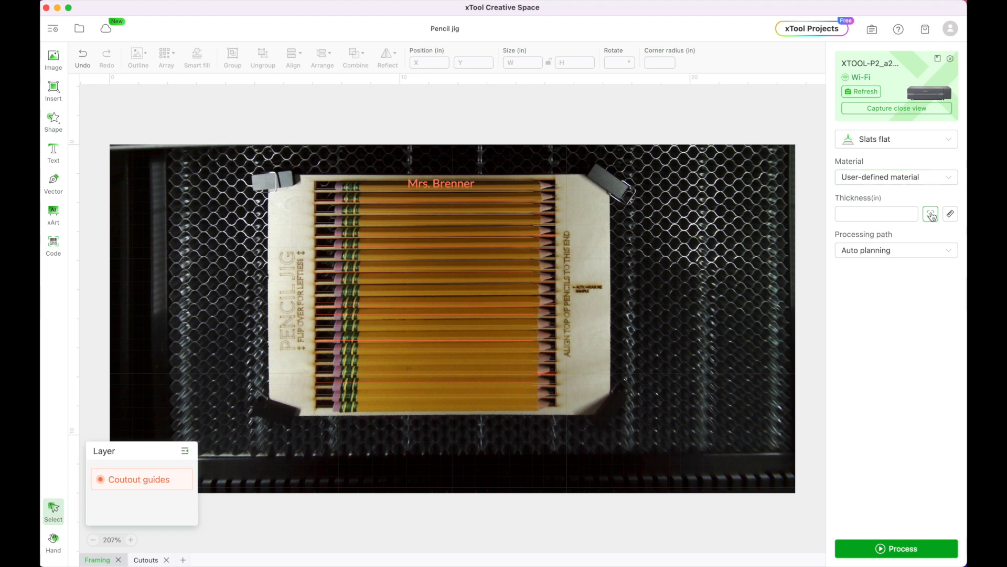
{"action": "left_click", "coordinate": [930, 214]}
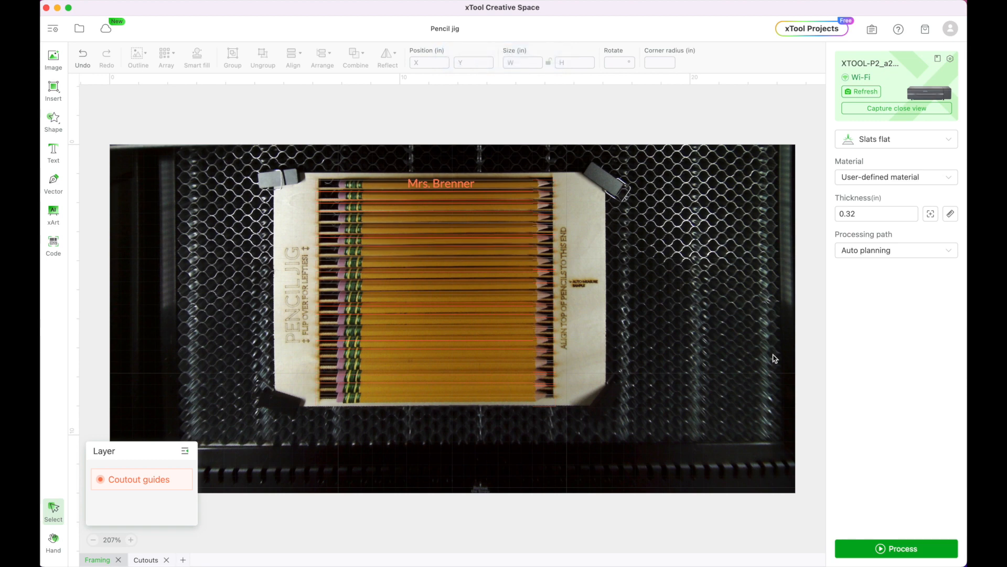
{"action": "mouse_move", "coordinate": [796, 113]}
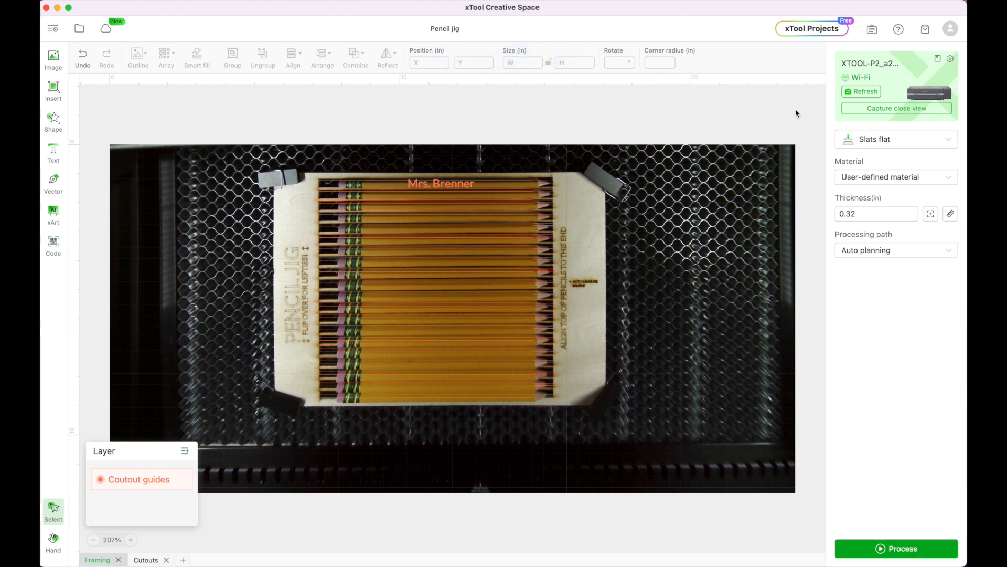
Step: Drag the 'Mrs. Brenner' text from above the jig down onto the top pencil and zoom in
{"action": "left_click", "coordinate": [441, 183]}
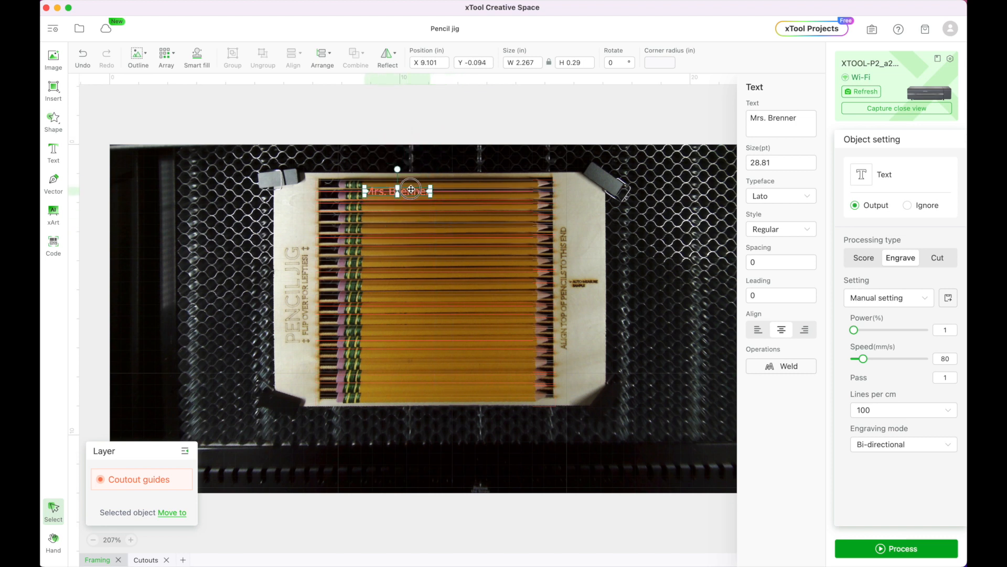
{"action": "left_click_drag", "start_coordinate": [405, 190], "coordinate": [396, 187]}
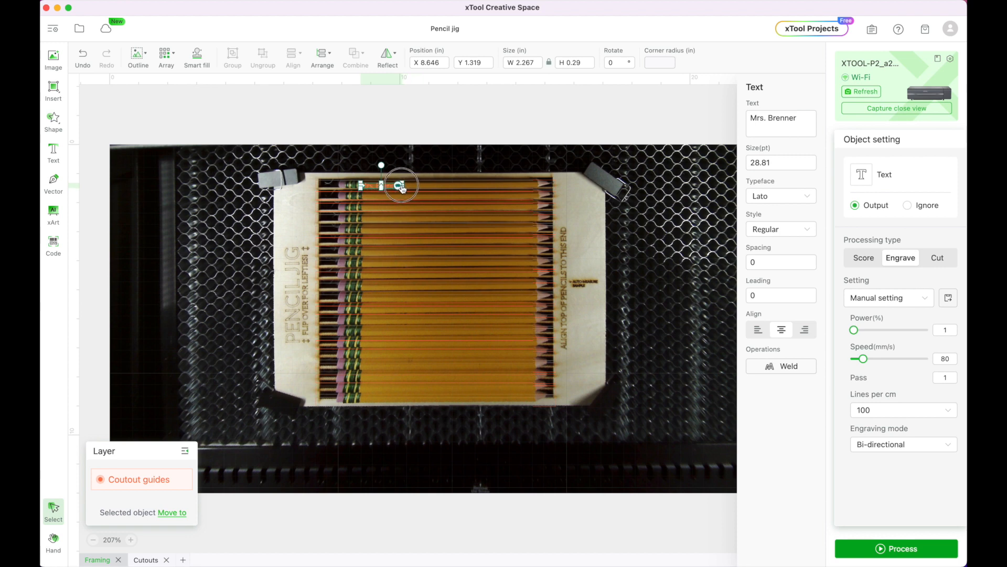
{"action": "left_click", "coordinate": [453, 169]}
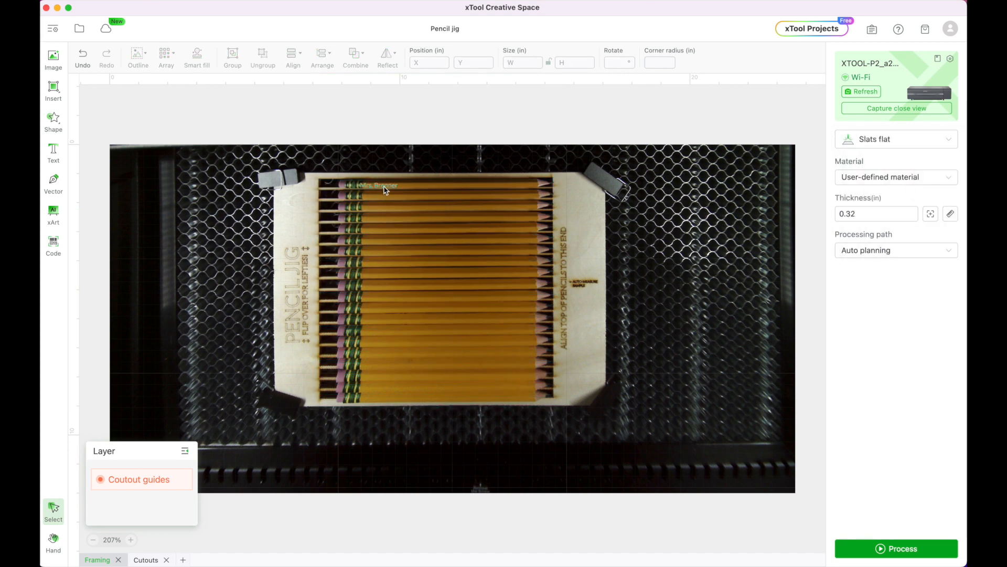
{"action": "left_click", "coordinate": [371, 185]}
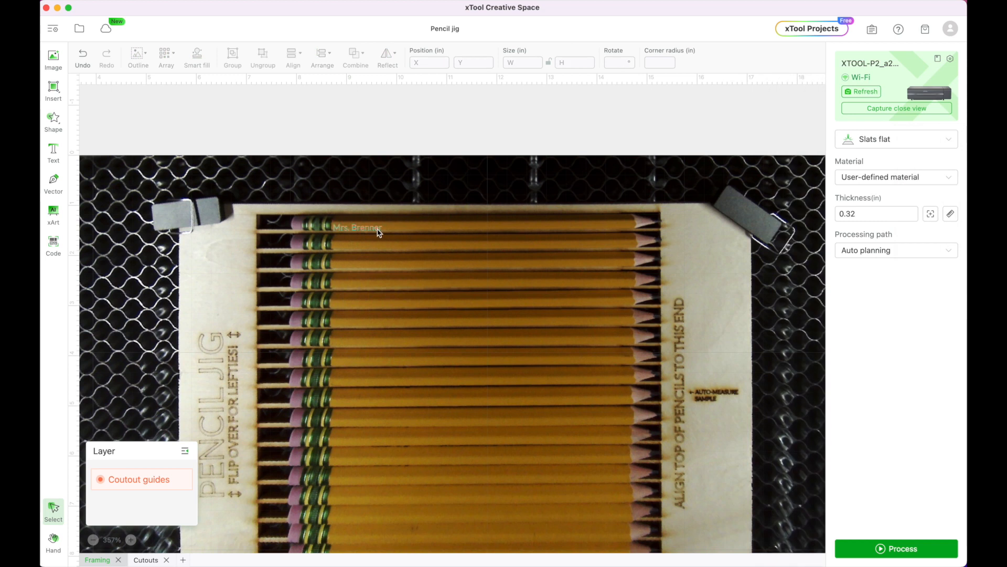
Step: Select the name text and adjust its engrave Power and Speed values
{"action": "left_click", "coordinate": [357, 227]}
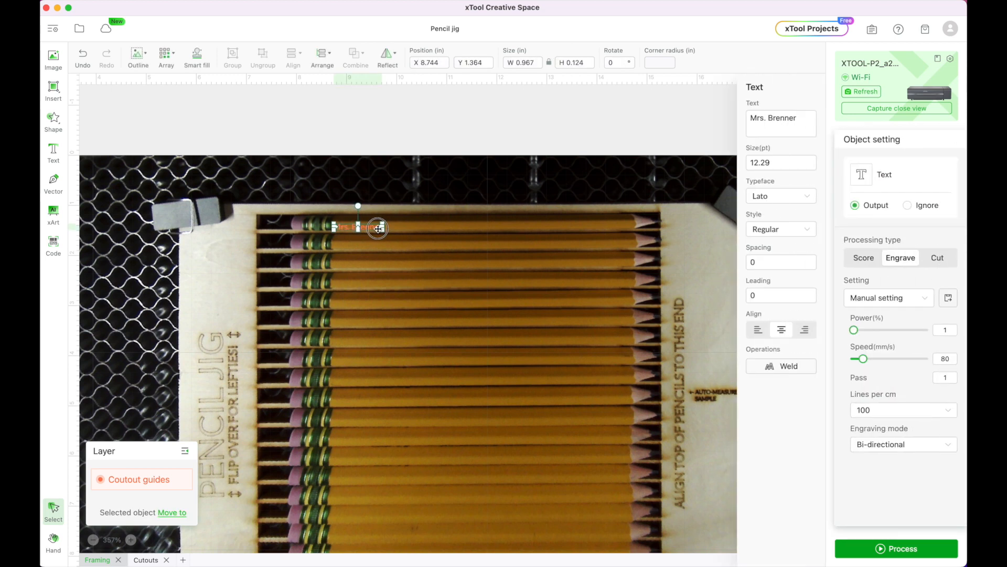
{"action": "left_click", "coordinate": [390, 148]}
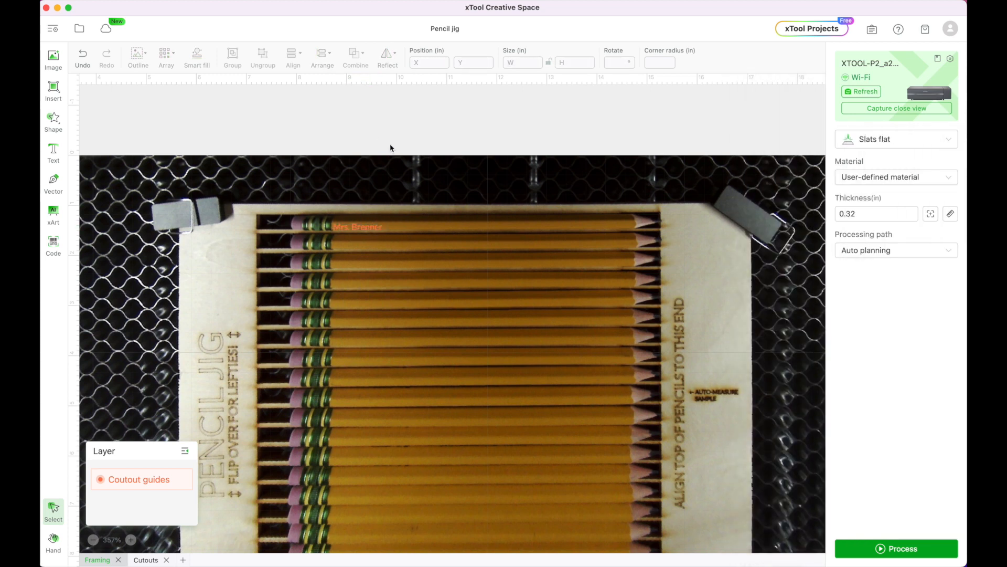
{"action": "left_click", "coordinate": [356, 226]}
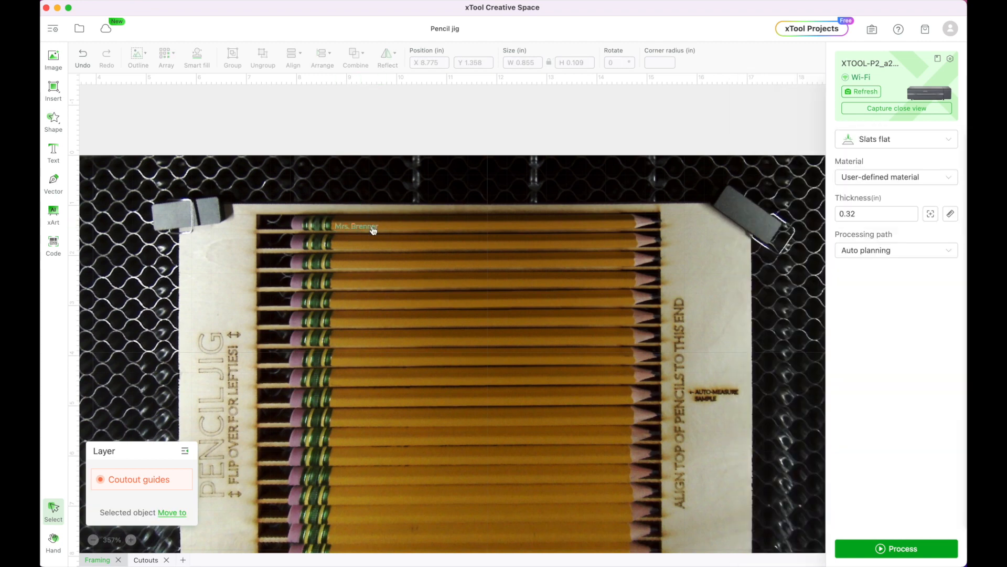
{"action": "left_click", "coordinate": [357, 226]}
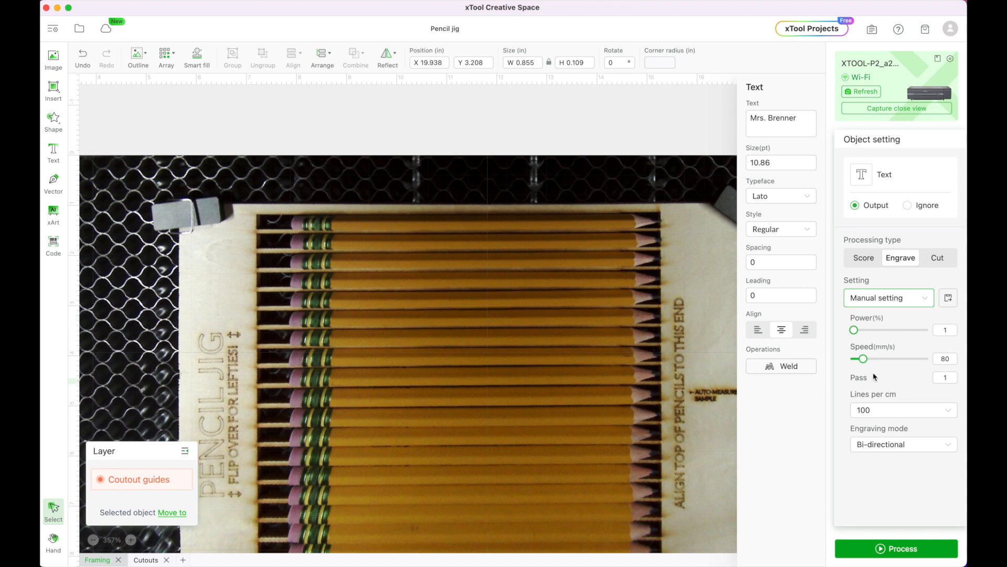
{"action": "left_click", "coordinate": [945, 329]}
{"action": "type", "text": "200"}
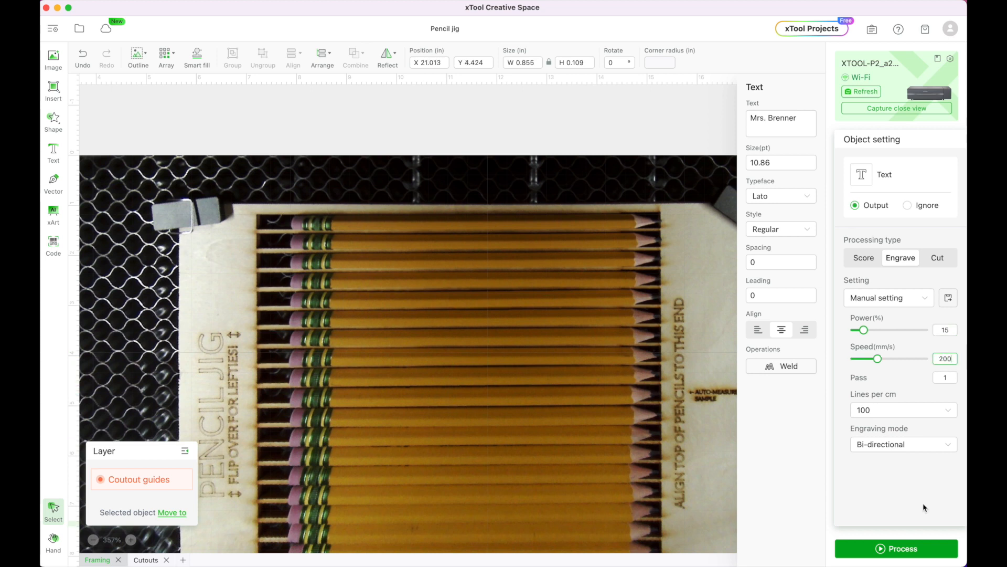
Step: Nudge the roughly 12.3 pt name text down so it sits squarely on the top pencil
{"action": "left_click", "coordinate": [339, 210]}
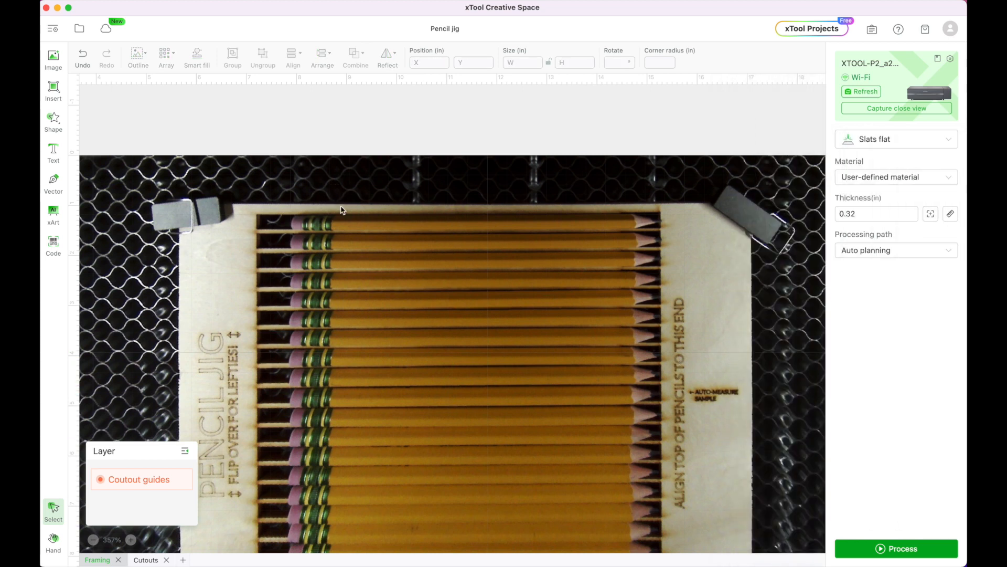
{"action": "left_click", "coordinate": [360, 224]}
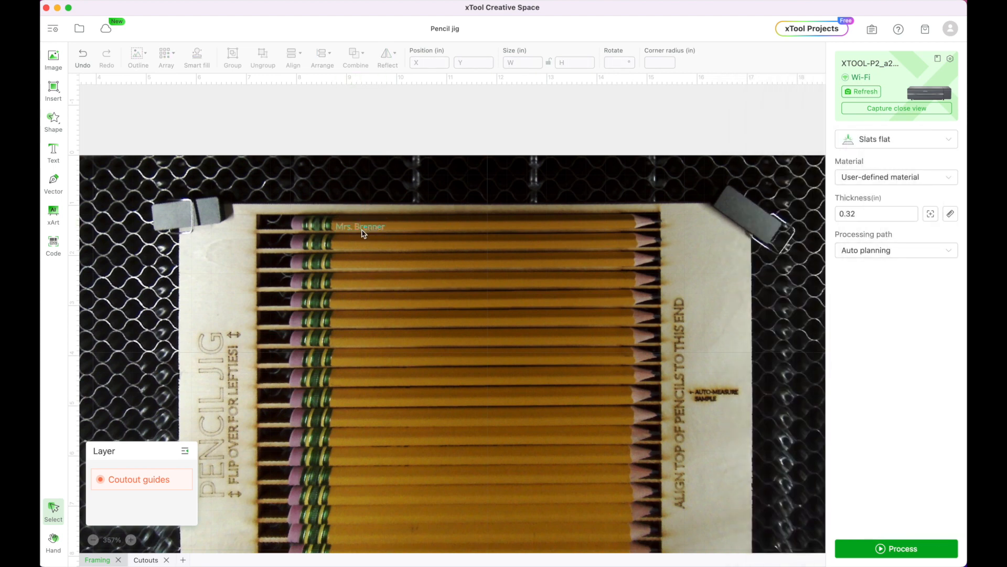
{"action": "left_click", "coordinate": [360, 226]}
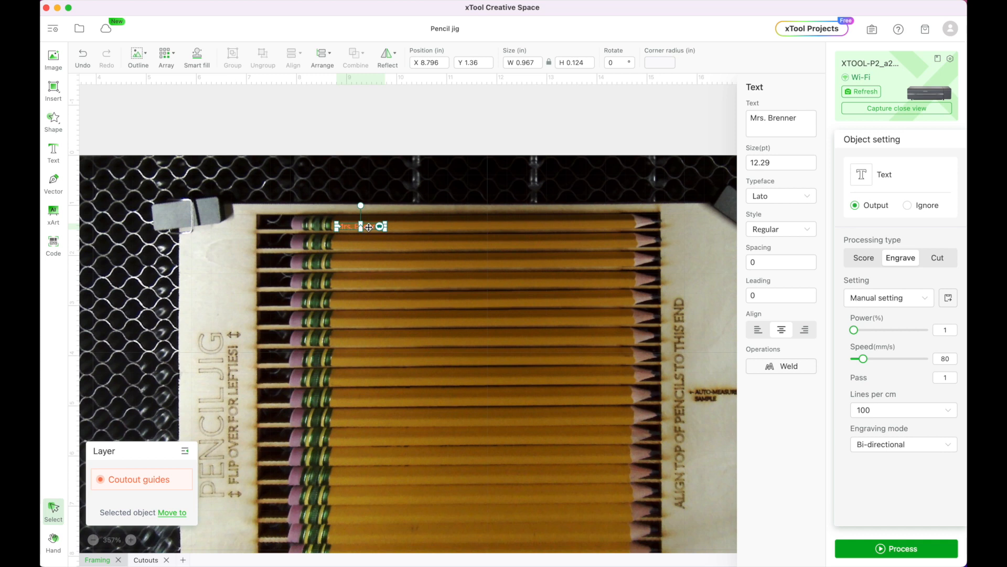
{"action": "left_click_drag", "start_coordinate": [360, 227], "coordinate": [366, 233]}
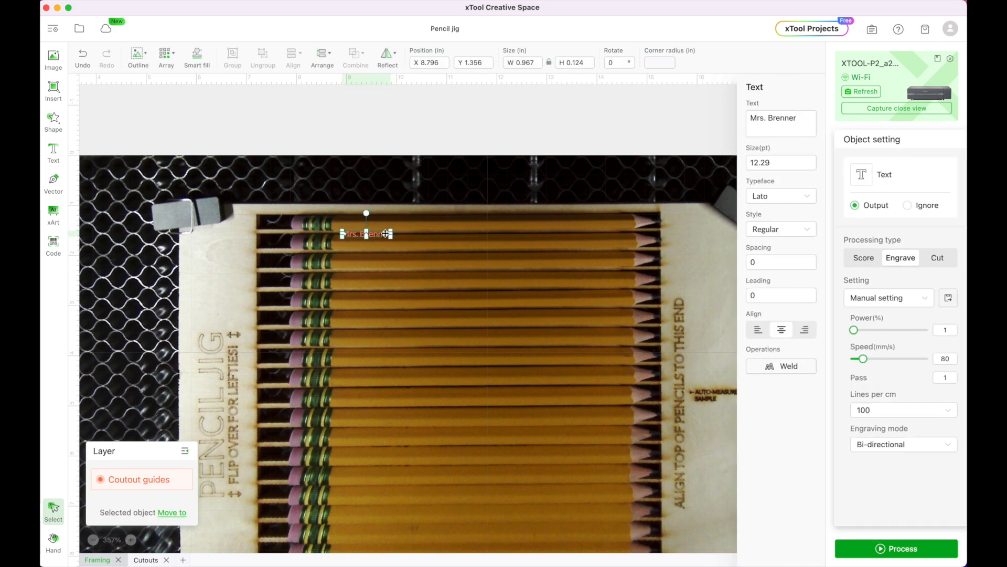